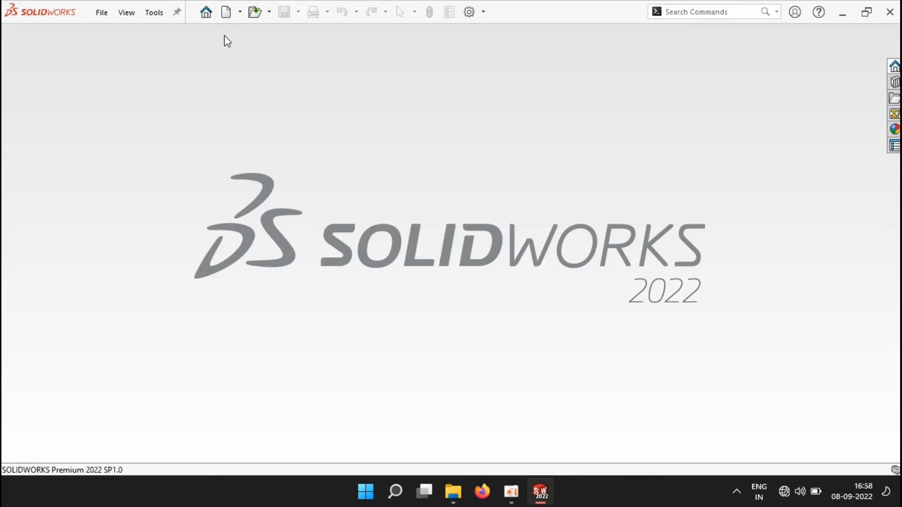
- Create a new blank part document from the start screen
click(225, 11)
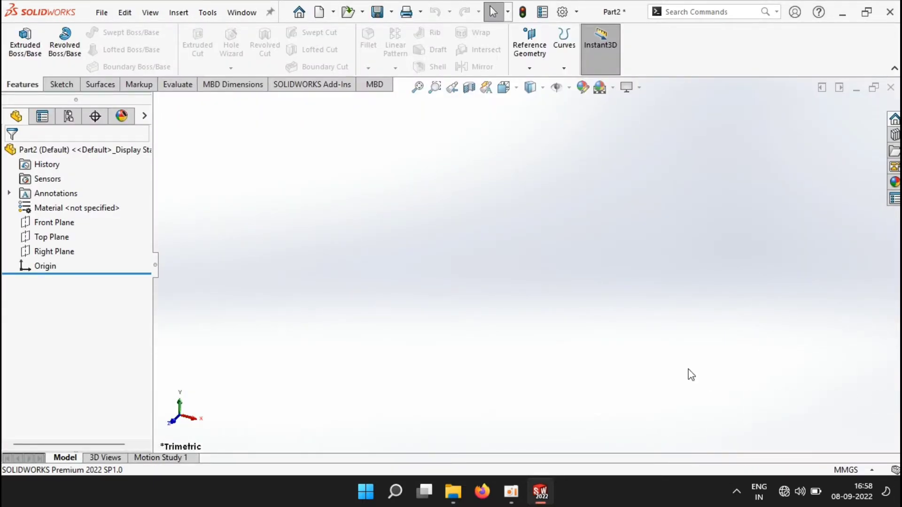
- Start a Front Plane sketch with a Ø75 mm circle centred on the origin
click(54, 222)
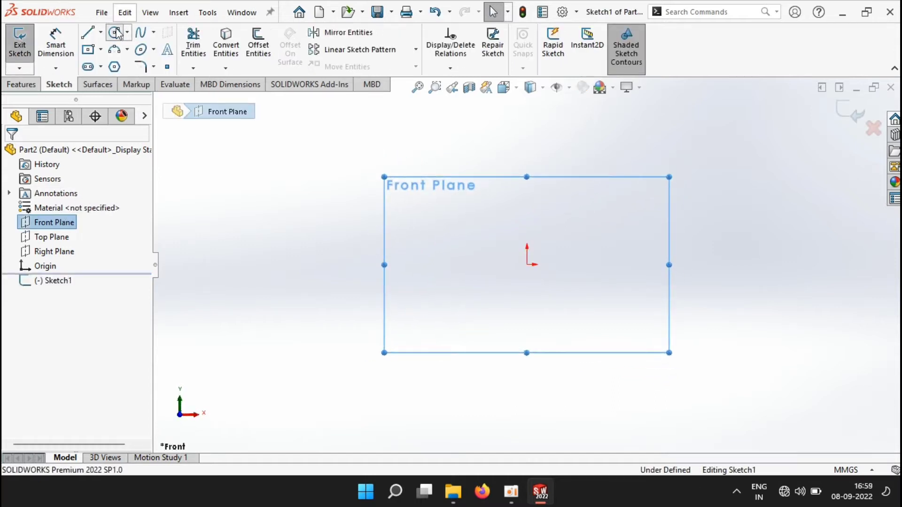
click(114, 32)
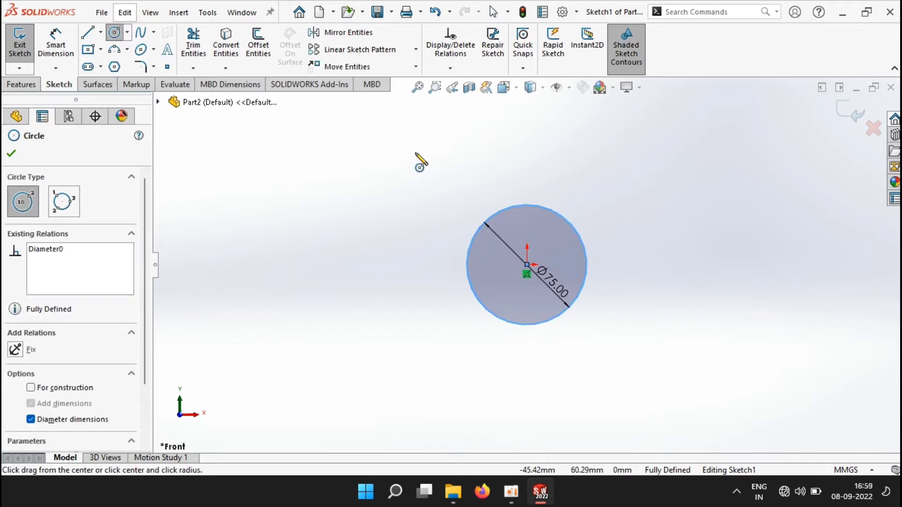
- Offset the circle inward 2.50 mm, then offset again by 2.00 mm
click(257, 43)
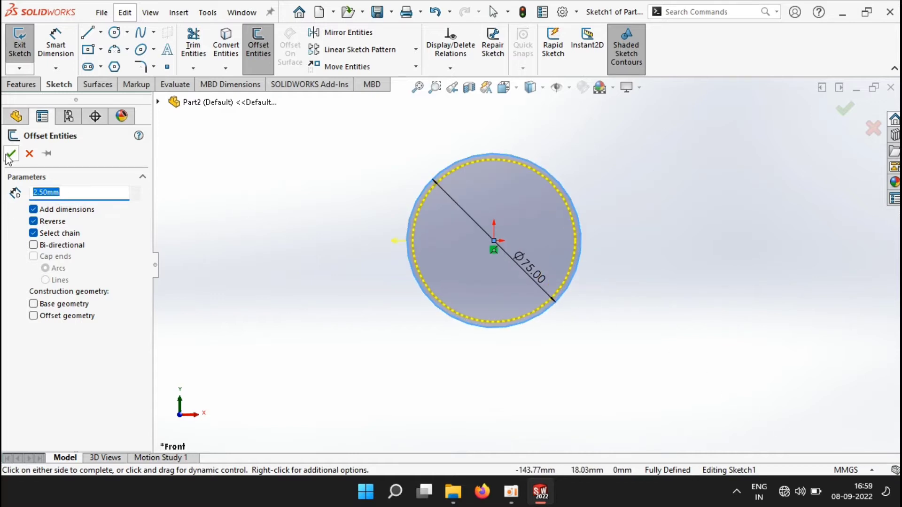
click(10, 153)
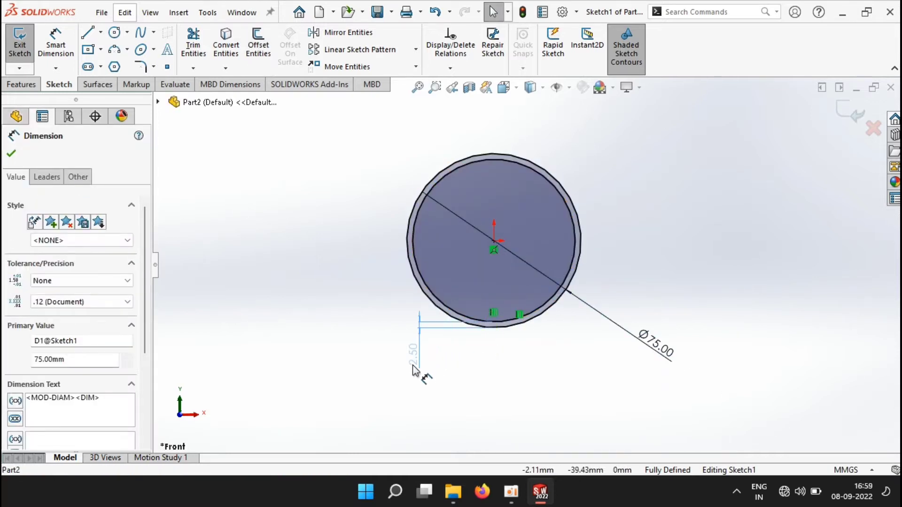
click(257, 44)
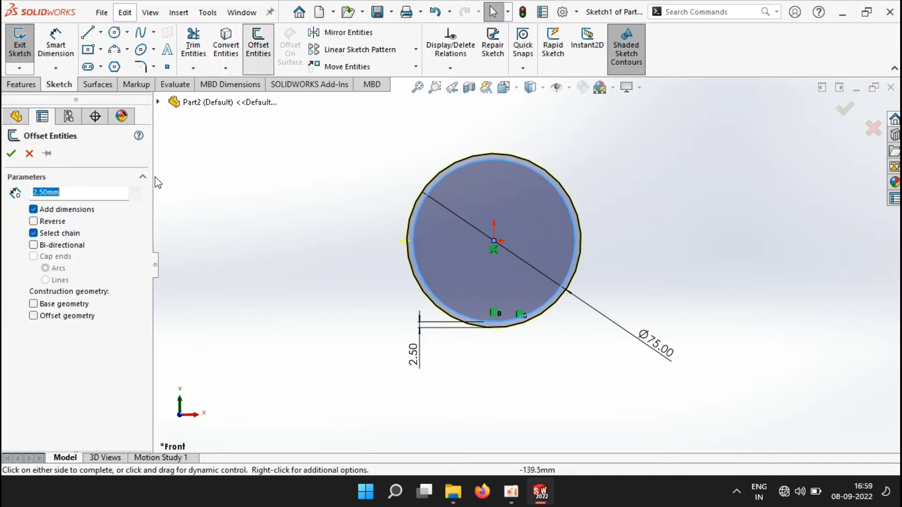
text(2.00mm)
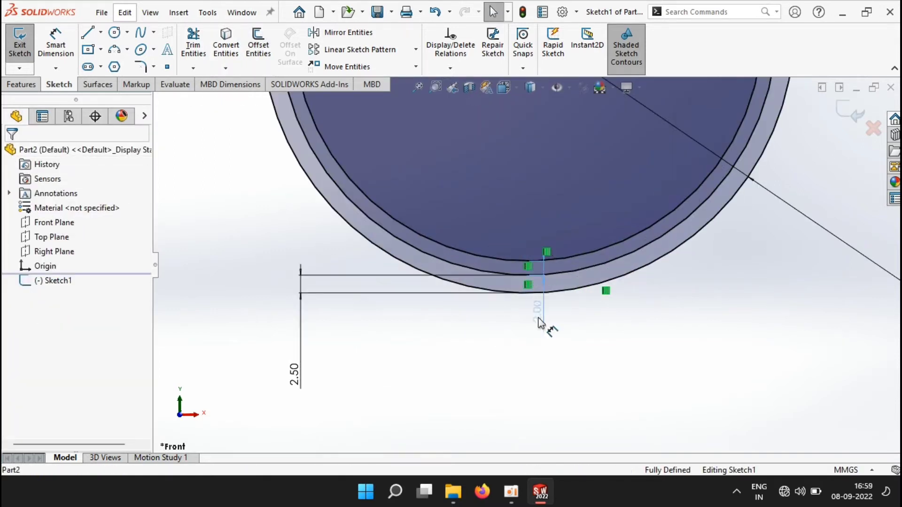
scroll(down, 3)
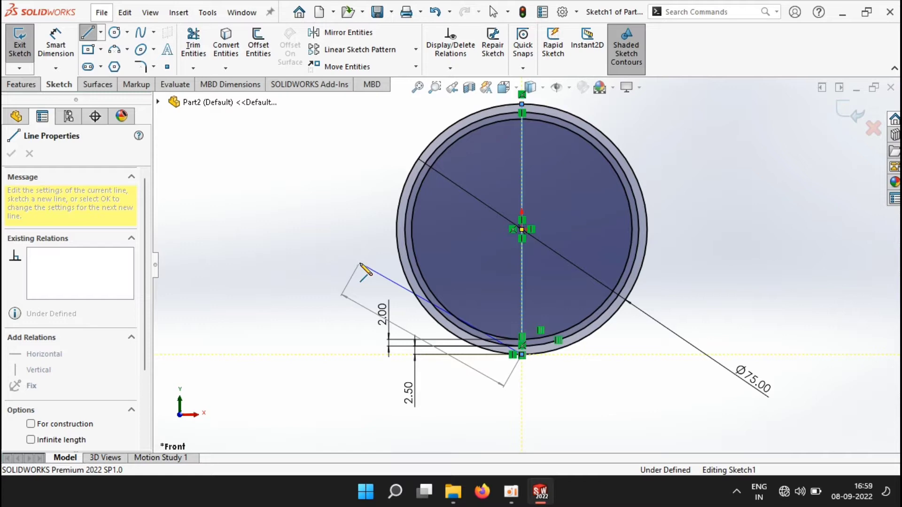
- Draw a horizontal line through the centre and offset it 1.50 mm to both sides
click(637, 229)
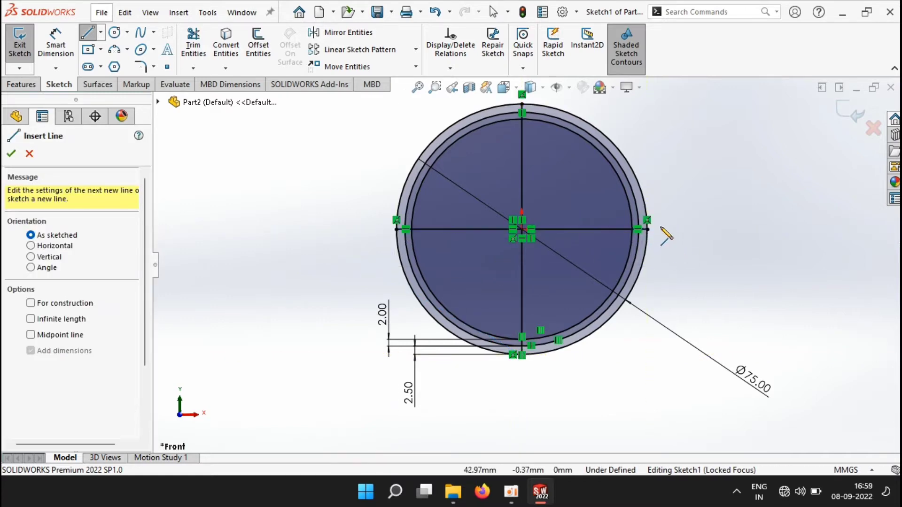
click(258, 43)
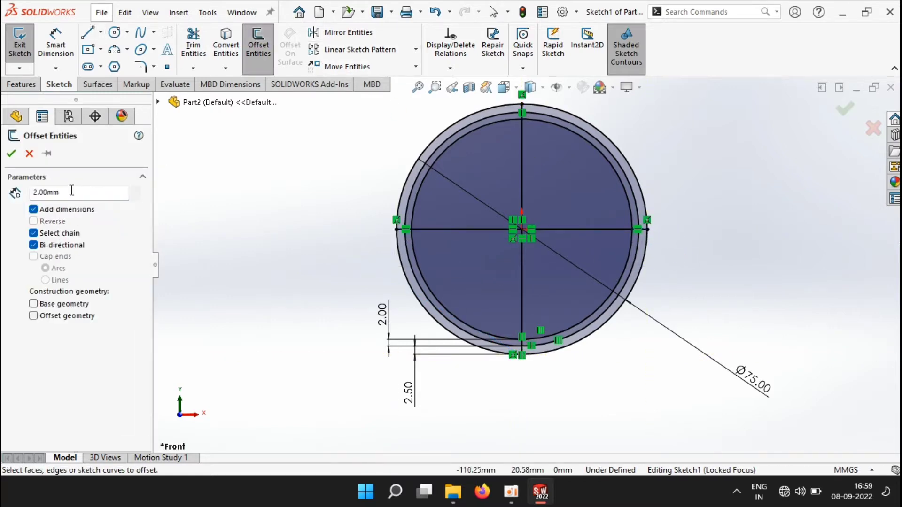
text(1.5)
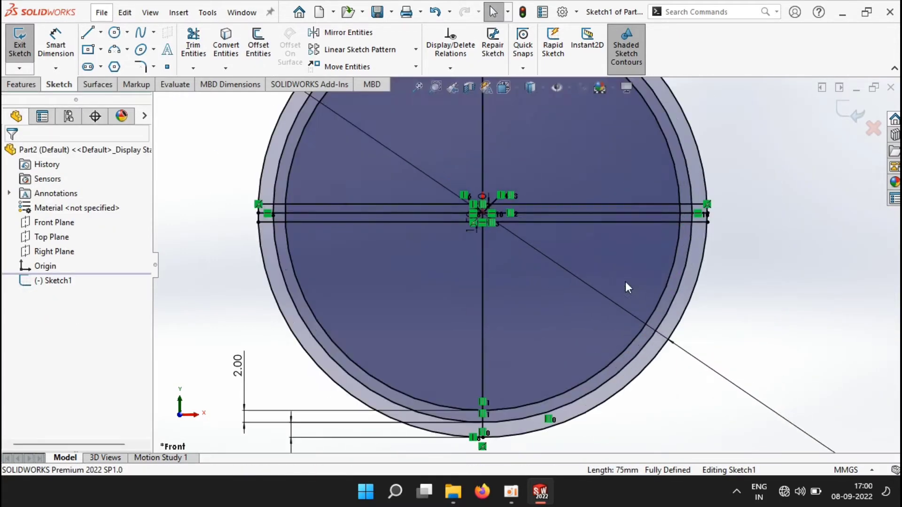
click(87, 32)
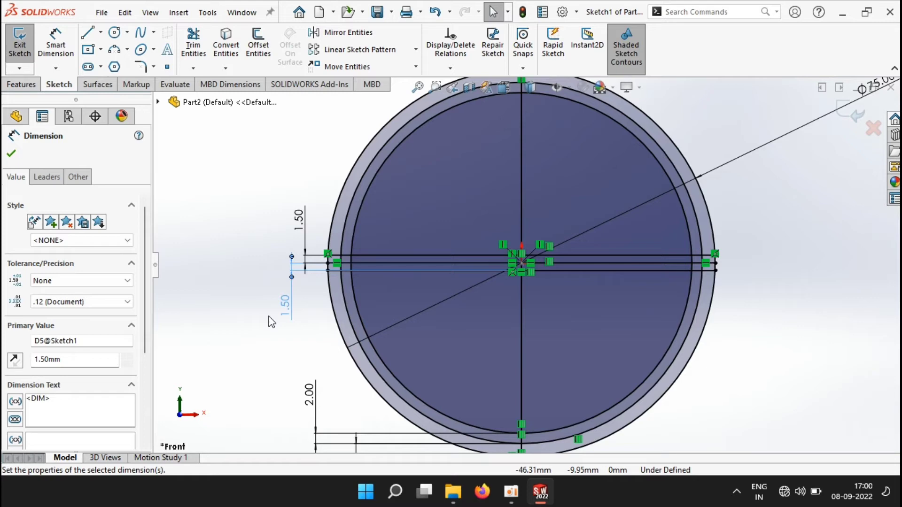
click(87, 32)
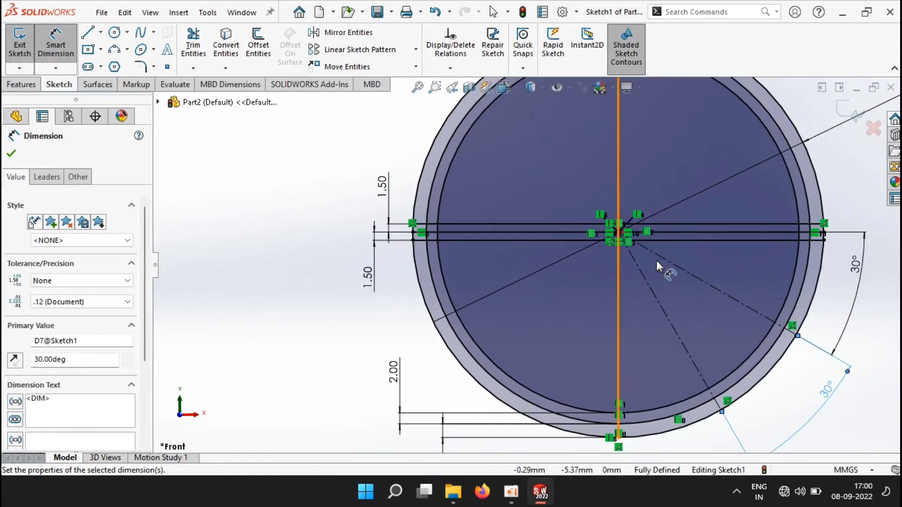
- Dimension the radial construction line at 30° and offset the circle 1.5 mm
click(257, 44)
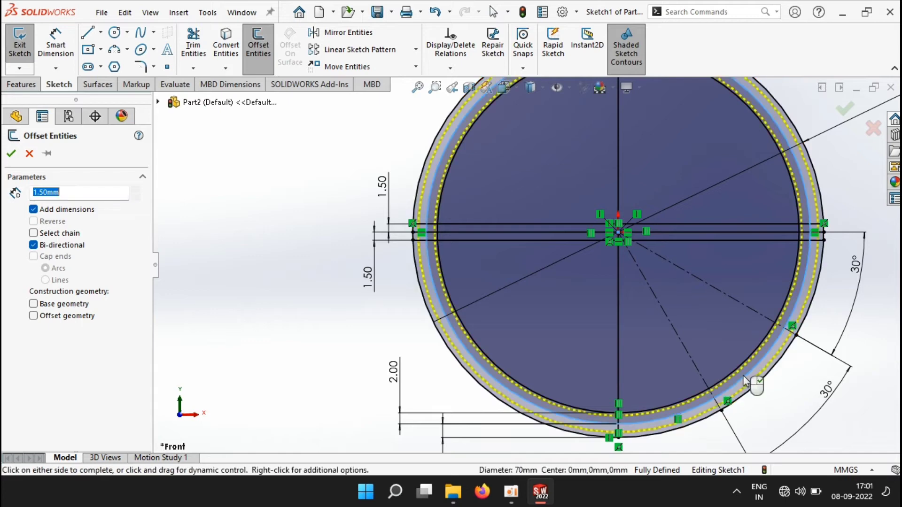
click(33, 221)
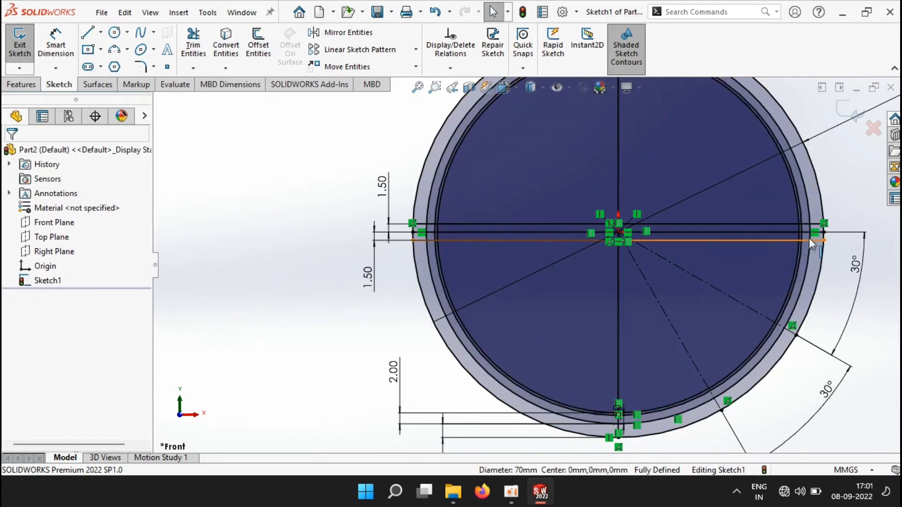
- Offset a radial line 0.125 mm bi-directionally into thin parallel lines
click(258, 43)
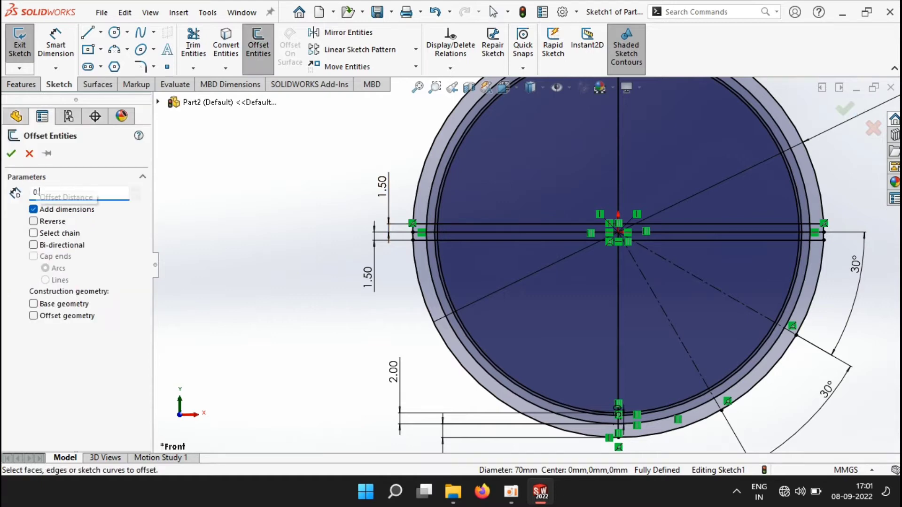
text(0.125mm)
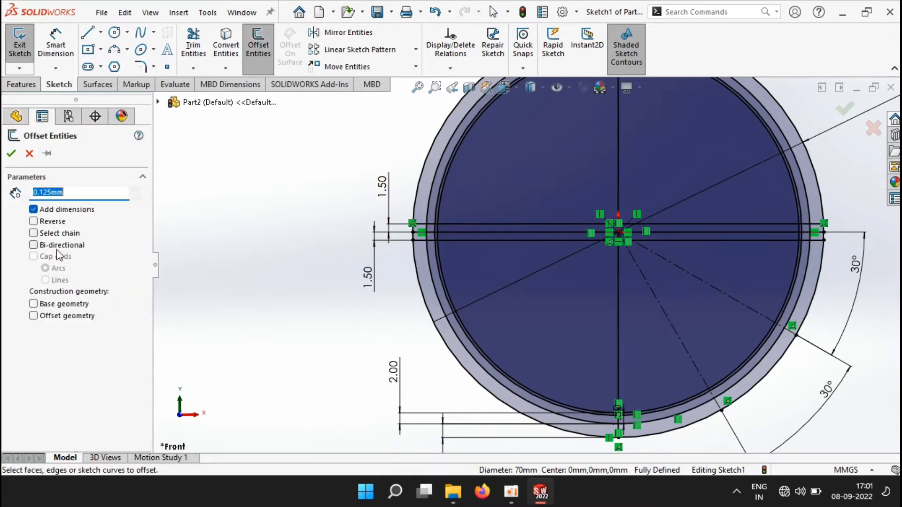
click(34, 245)
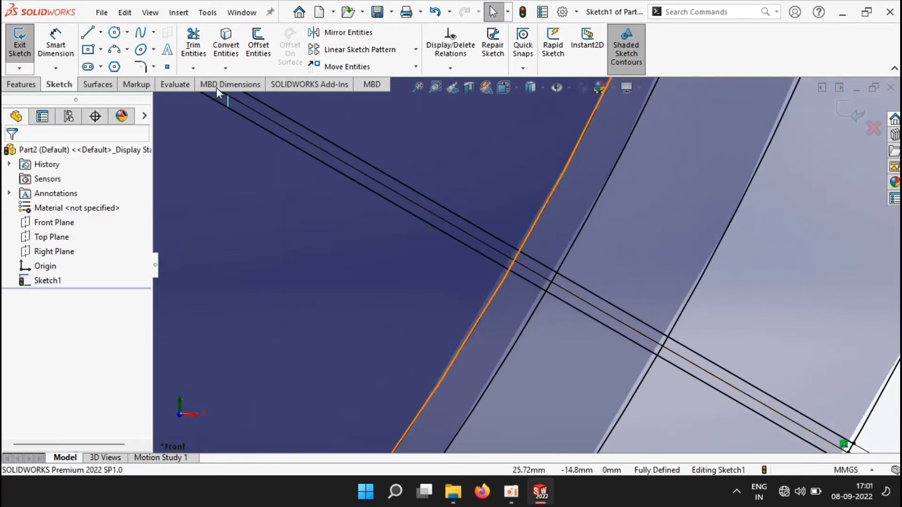
- Draw a short groove line near the rim dimensioned 0.75 mm
click(88, 32)
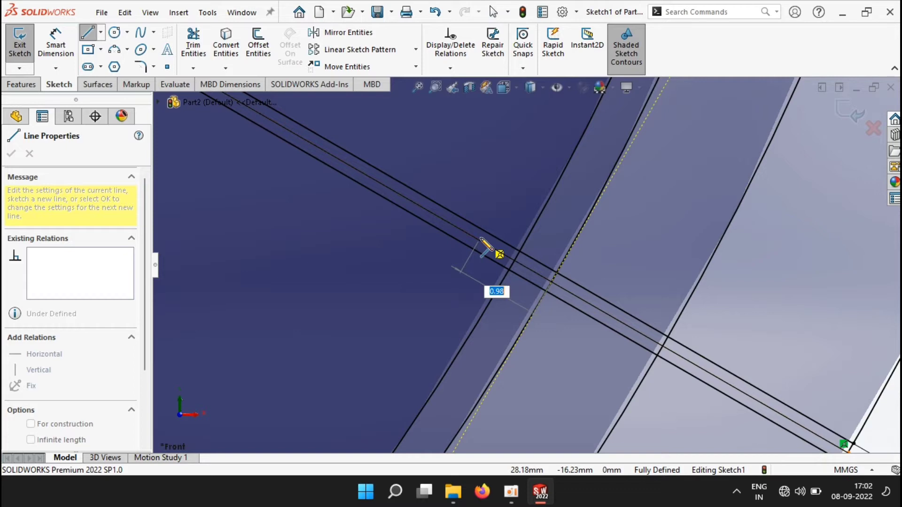
text(0.75)
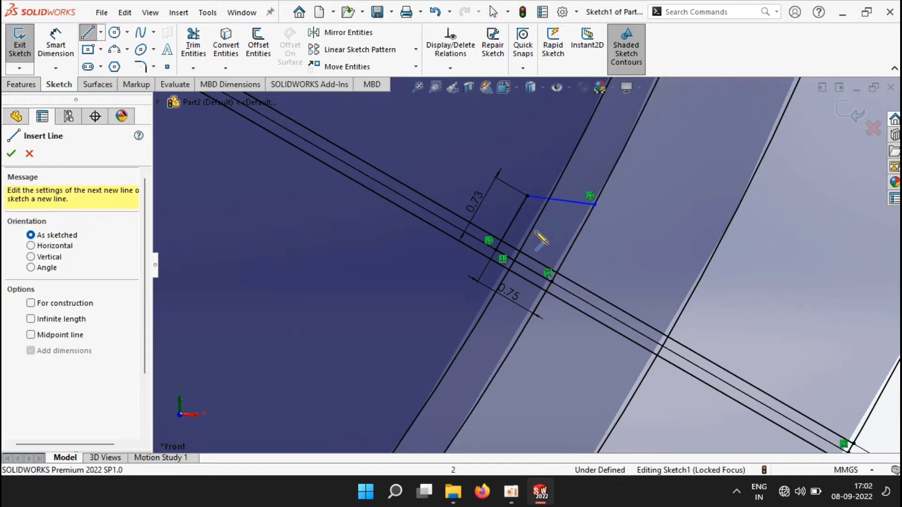
click(558, 196)
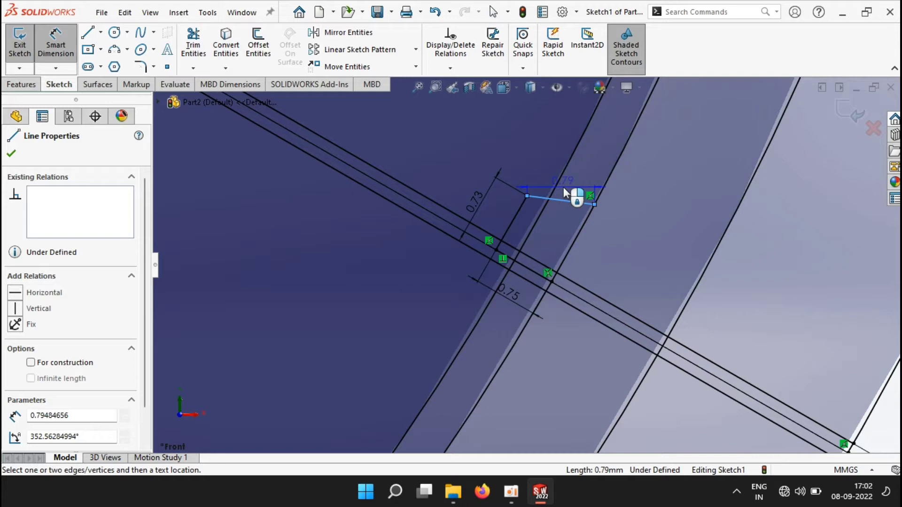
- Dimension the remaining groove lines at 0.73 and 0.80 mm
click(563, 189)
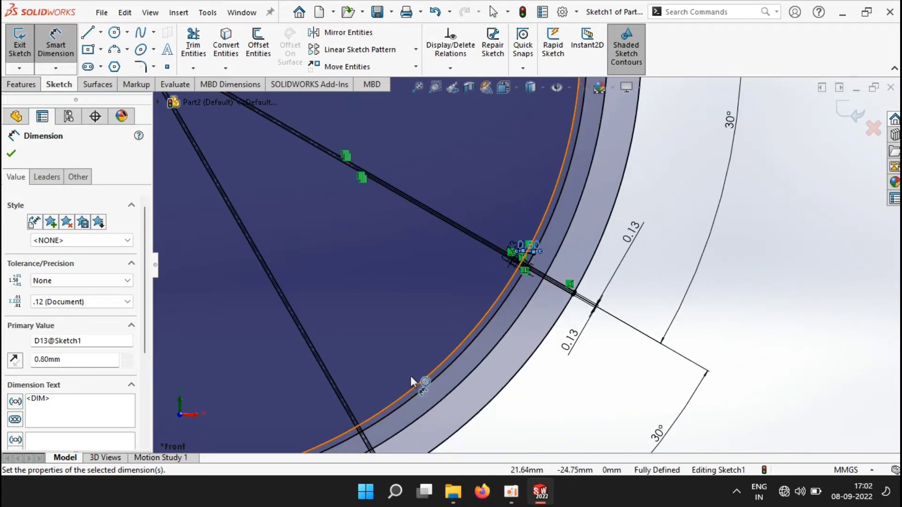
click(88, 32)
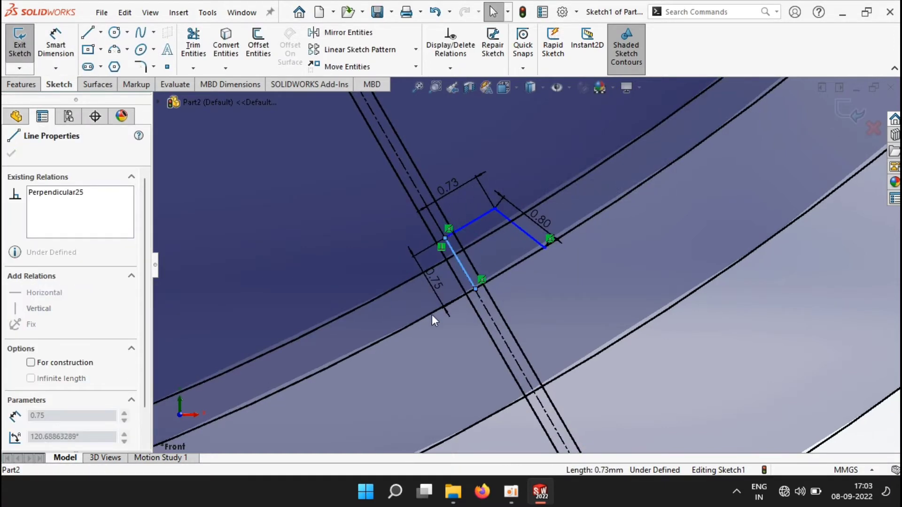
click(475, 289)
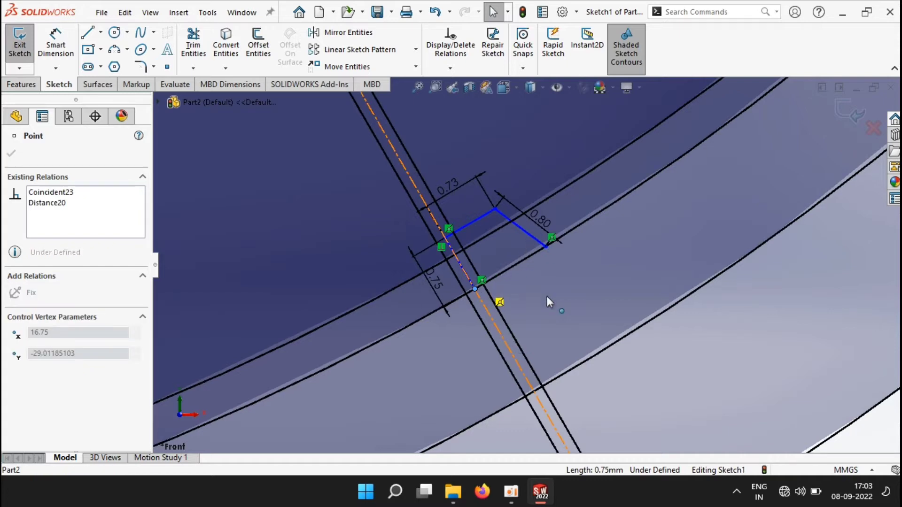
mouse_move(771, 110)
text(Front)
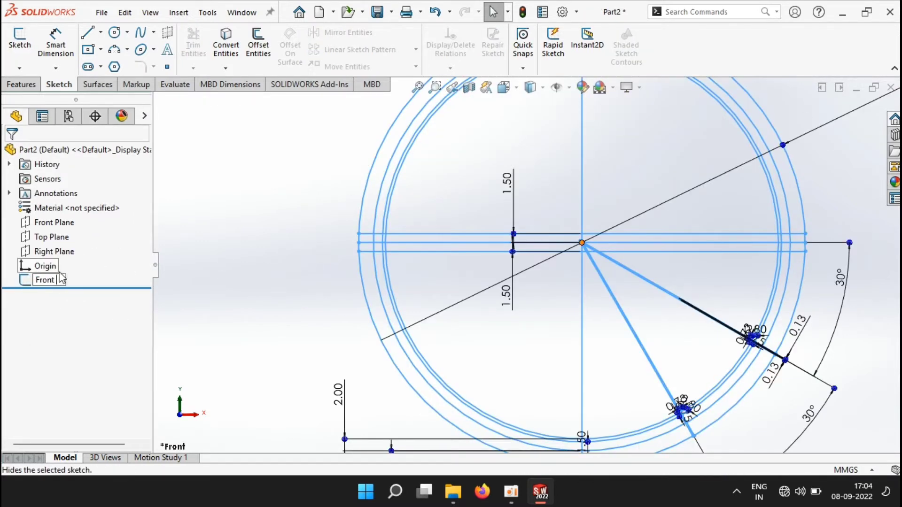
- Rename the exited sketch in the feature tree to 'Profile Main'
text(Profile Main)
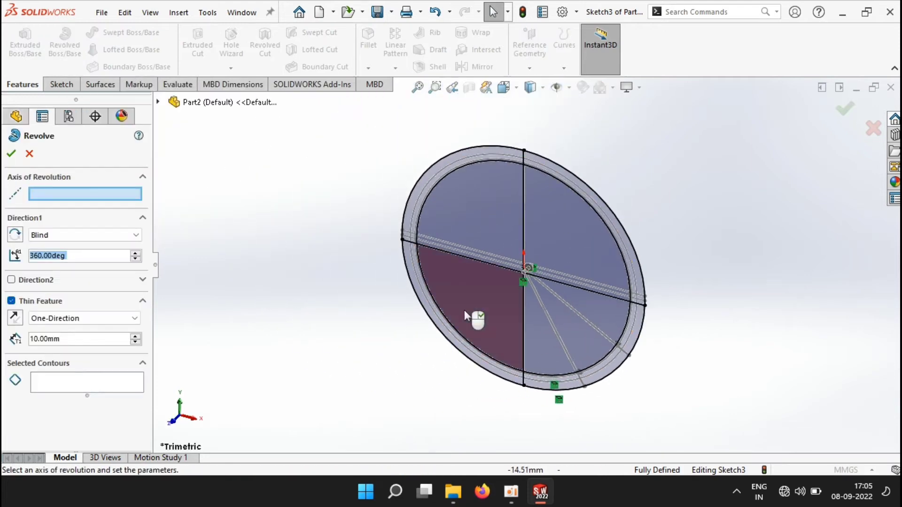
- Revolve the ring region 360° about the vertical centre line as a solid, Thin Feature off
click(523, 252)
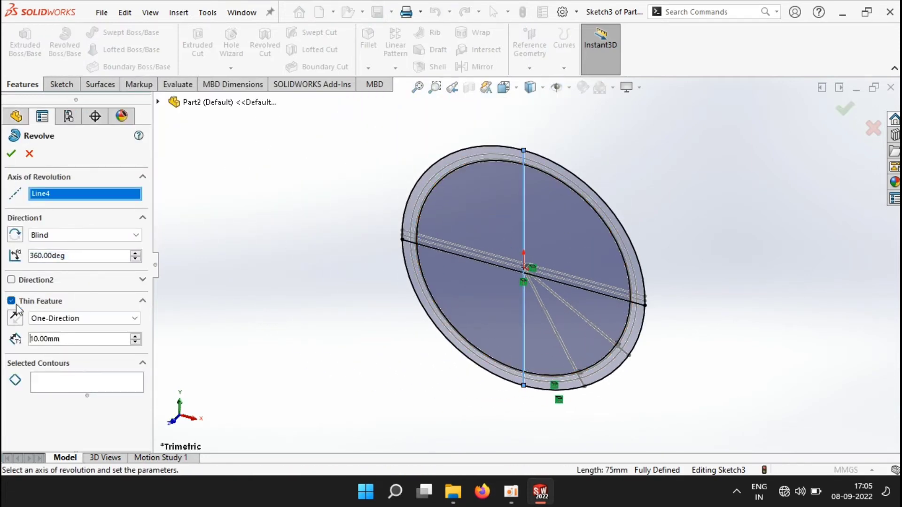
click(11, 300)
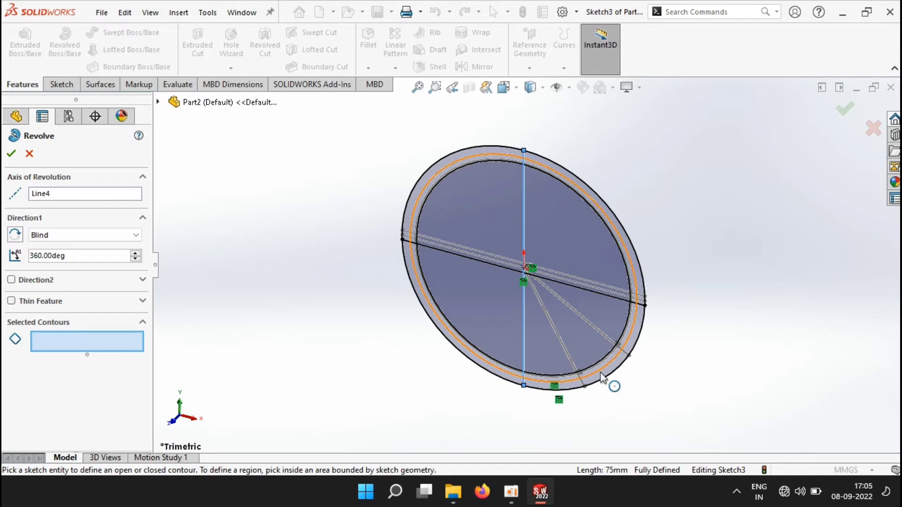
click(602, 376)
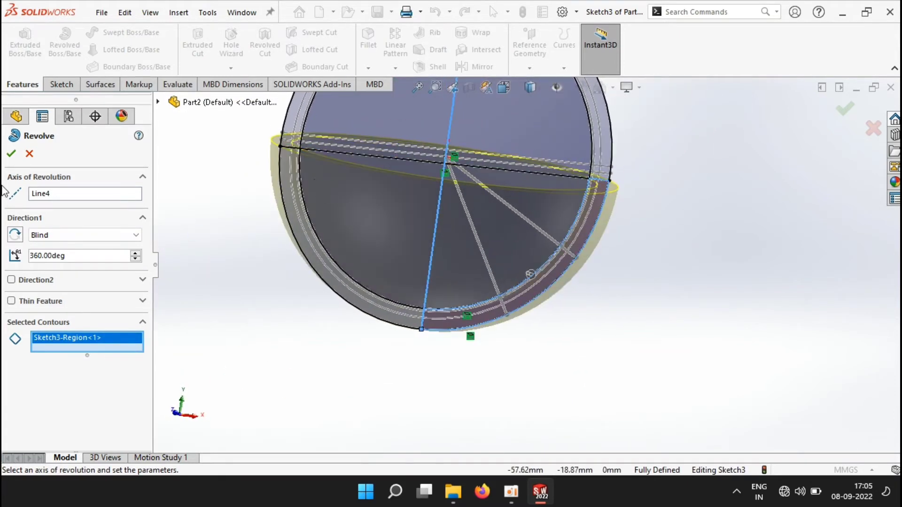
click(11, 153)
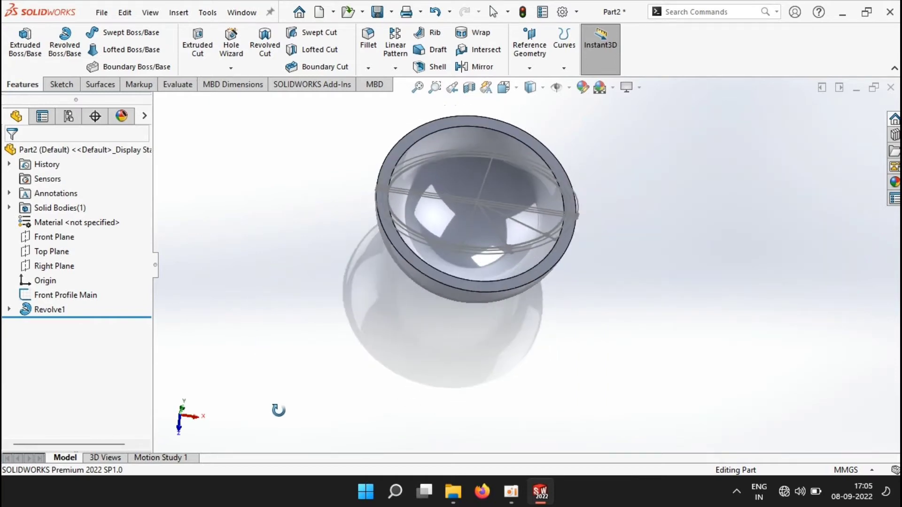
click(66, 294)
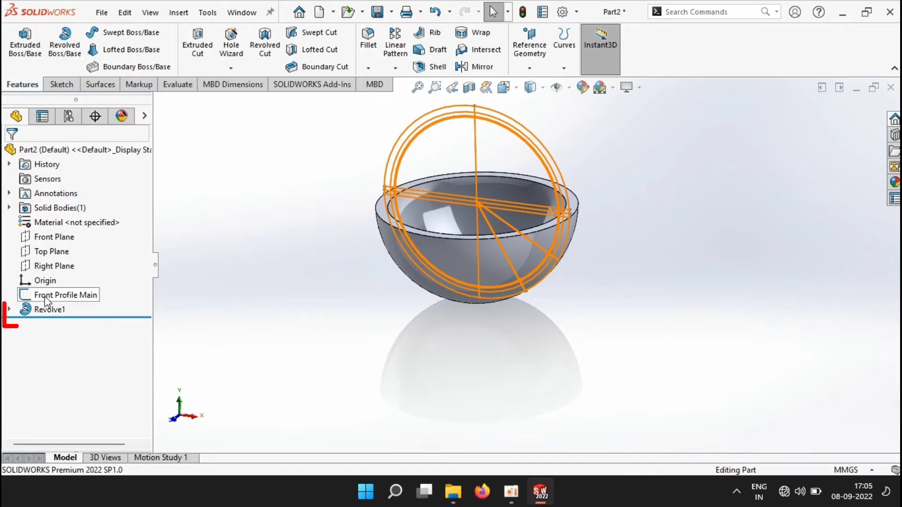
click(49, 309)
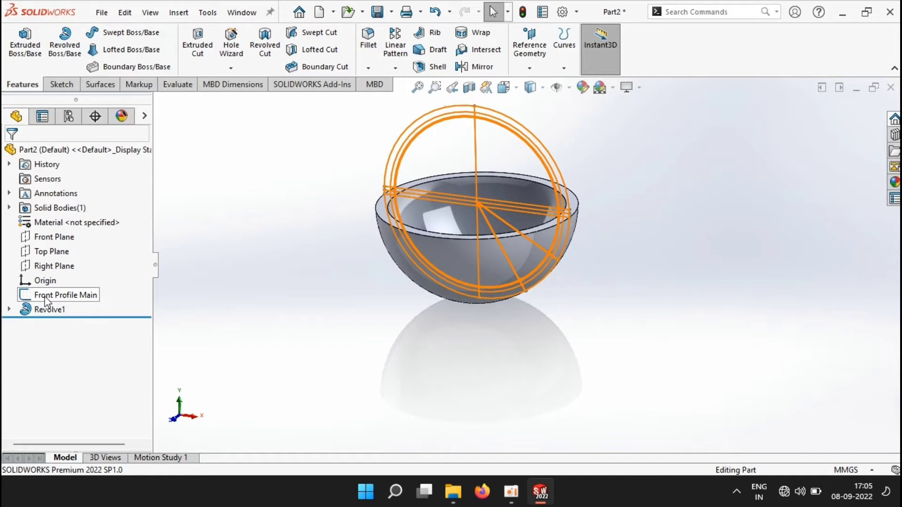
- Start a new sketch on the Front Plane for the groove profile
click(54, 236)
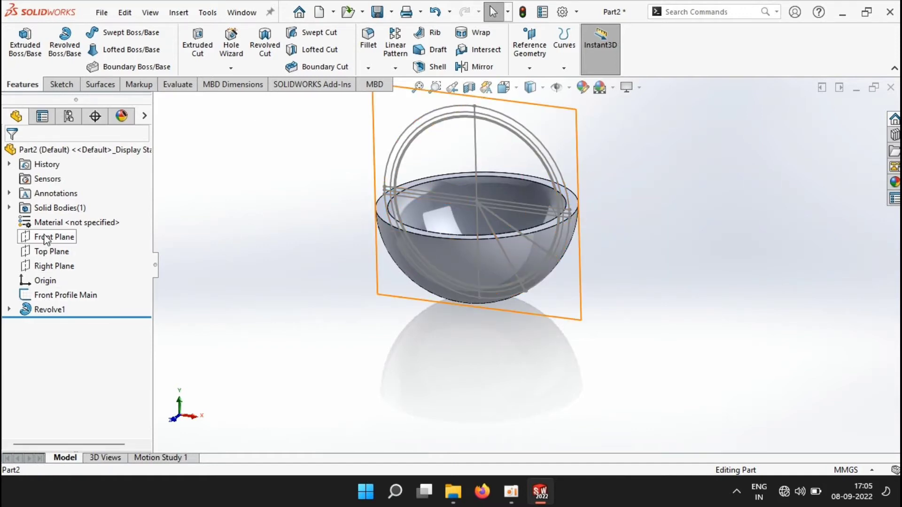
click(55, 237)
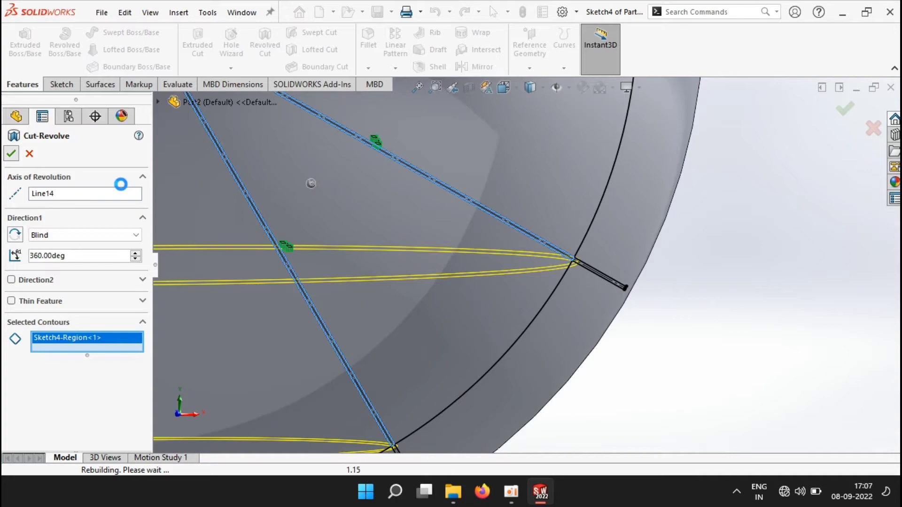
- Confirm the 360° Cut-Revolve of the groove region about Line14
click(10, 153)
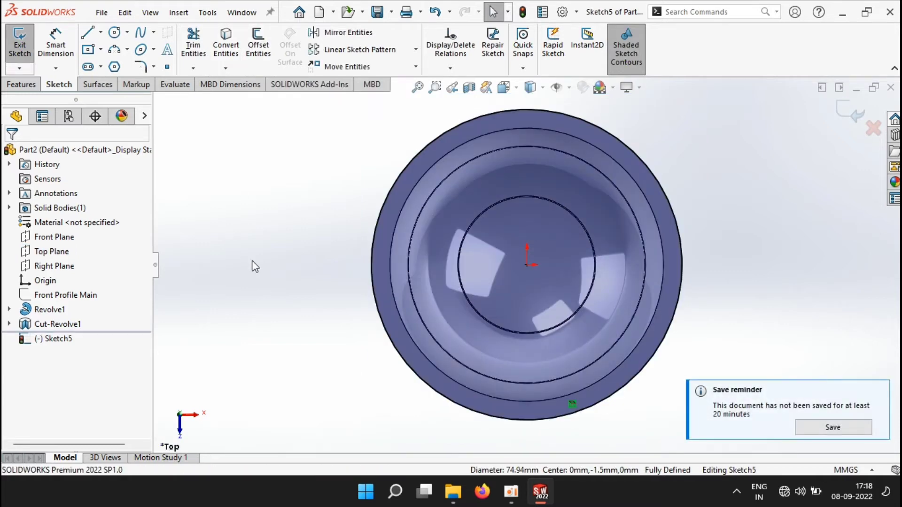
- Draw crossing centre lines across the bowl and offset them 0.125 mm to both sides
click(88, 32)
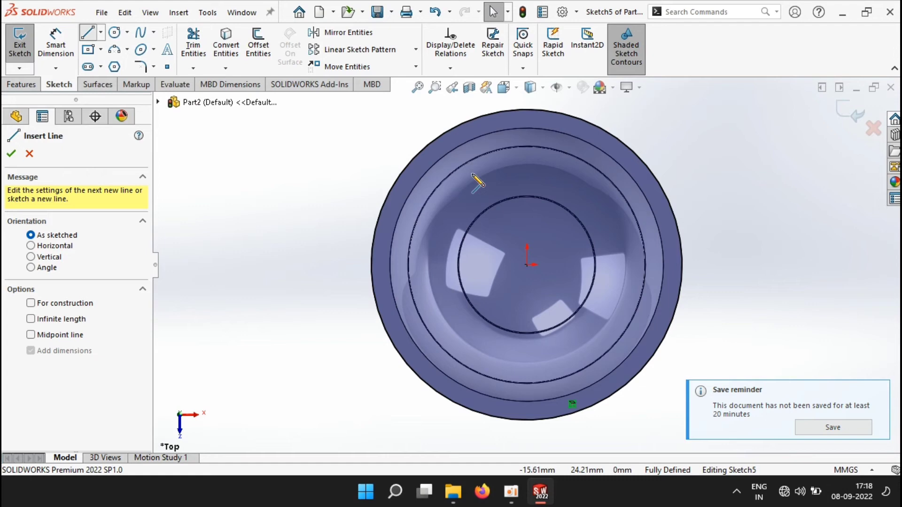
drag(526, 118, 526, 420)
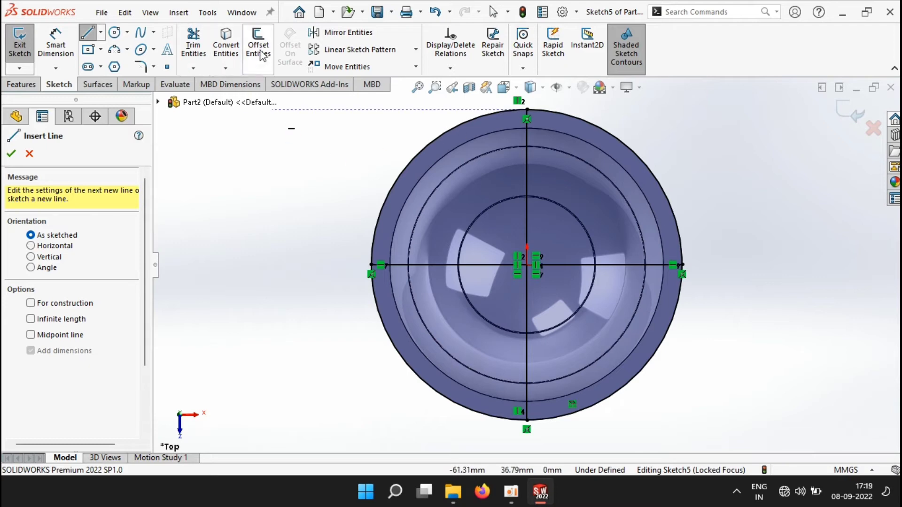
click(257, 45)
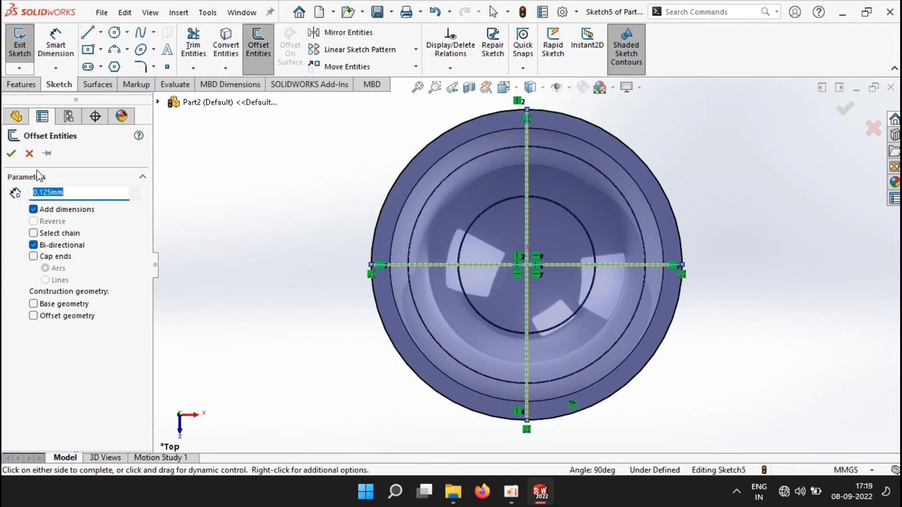
click(11, 153)
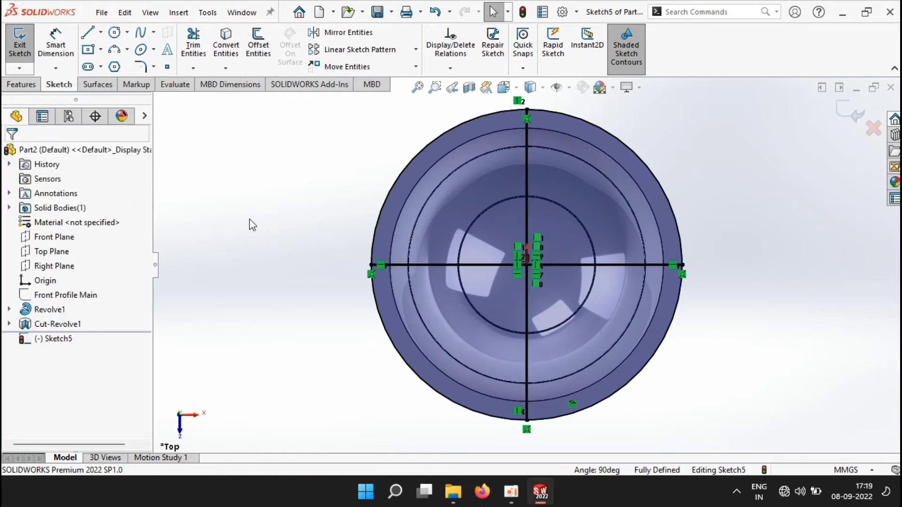
- Add a Ø15 centre circle and a 5 mm inward rim offset, then exit the sketch
click(114, 32)
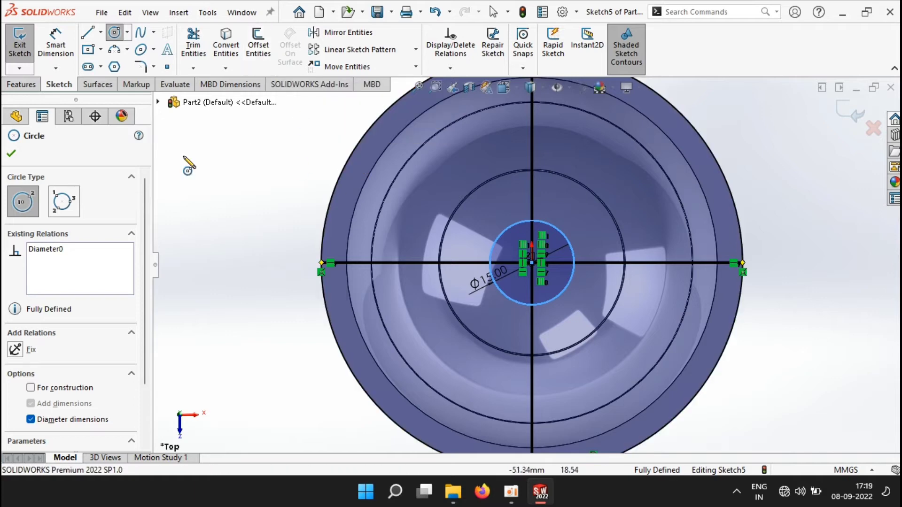
click(258, 44)
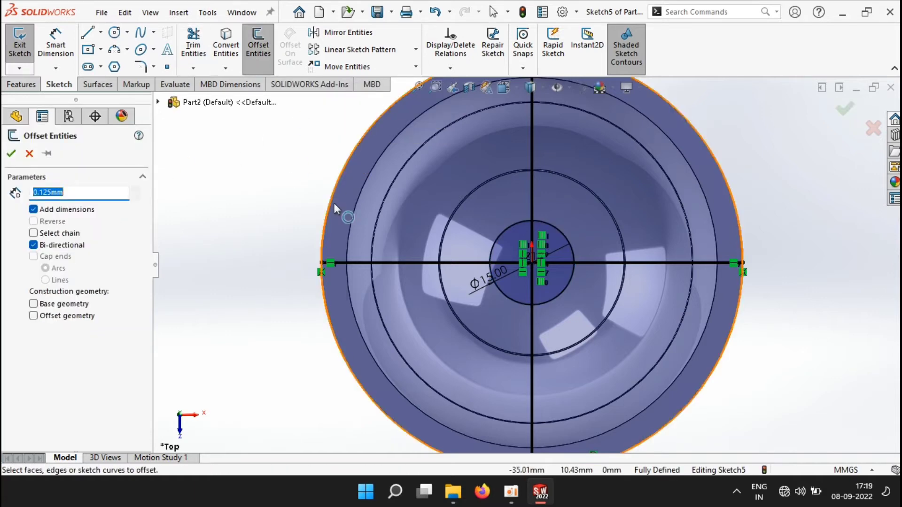
text(5.00mm)
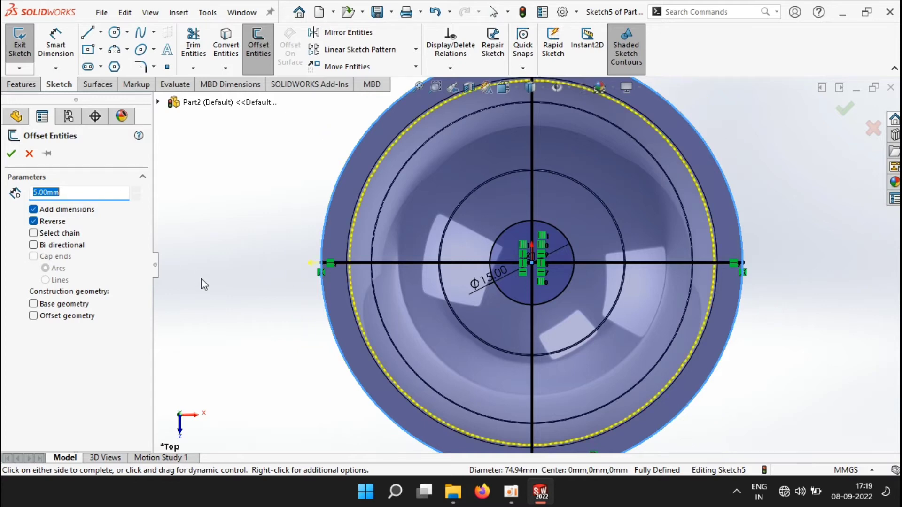
click(12, 153)
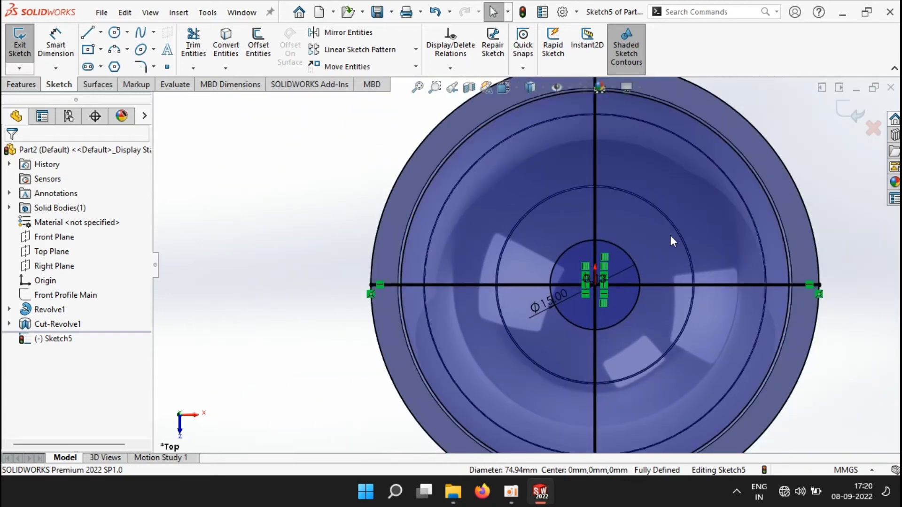
click(19, 44)
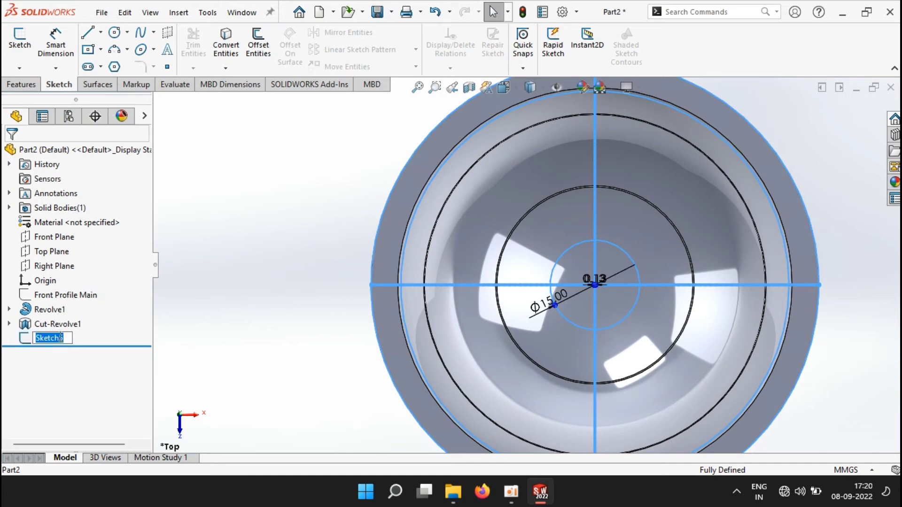
- Name the sketch Top Profile Main and convert its circle and lines into a new Sketch6 on the Top Plane
text(Top Profile Main)
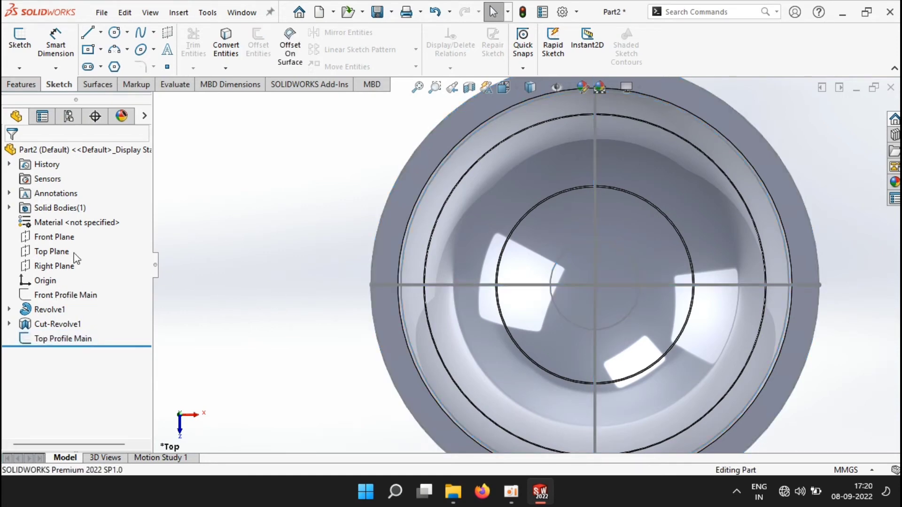
click(51, 252)
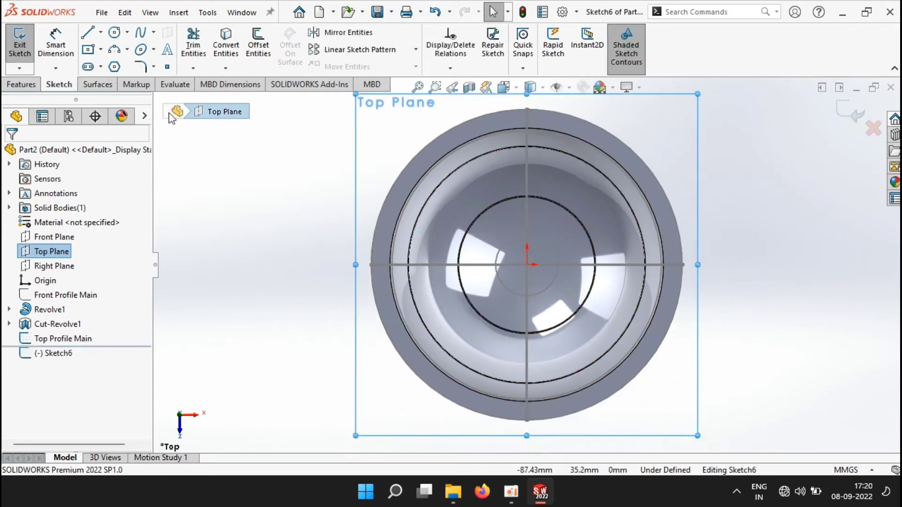
click(226, 44)
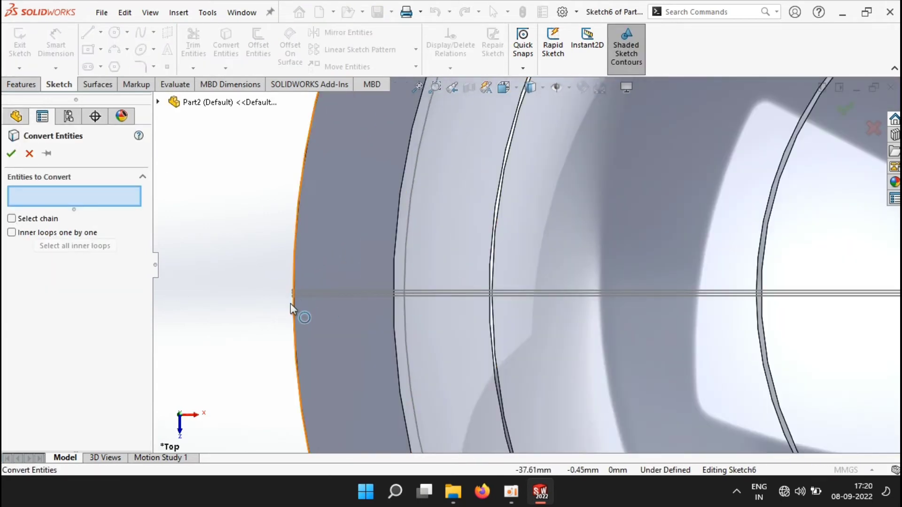
click(293, 299)
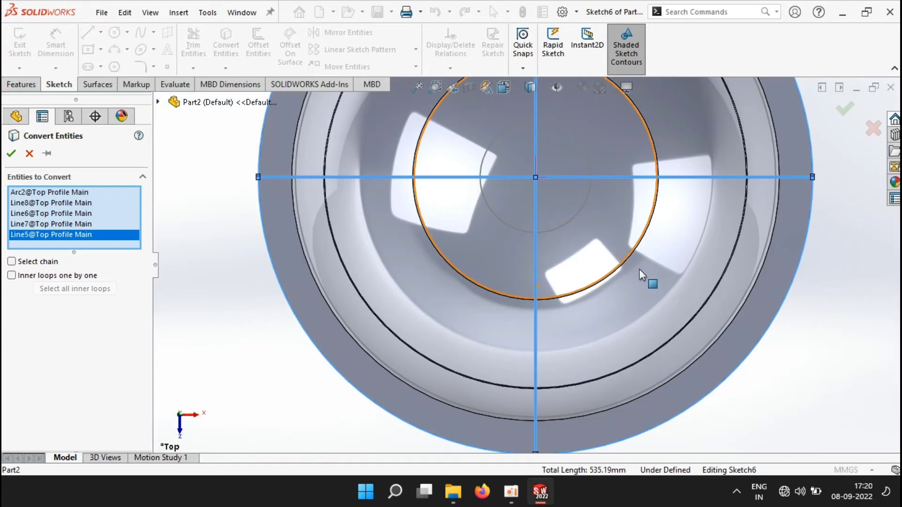
click(11, 153)
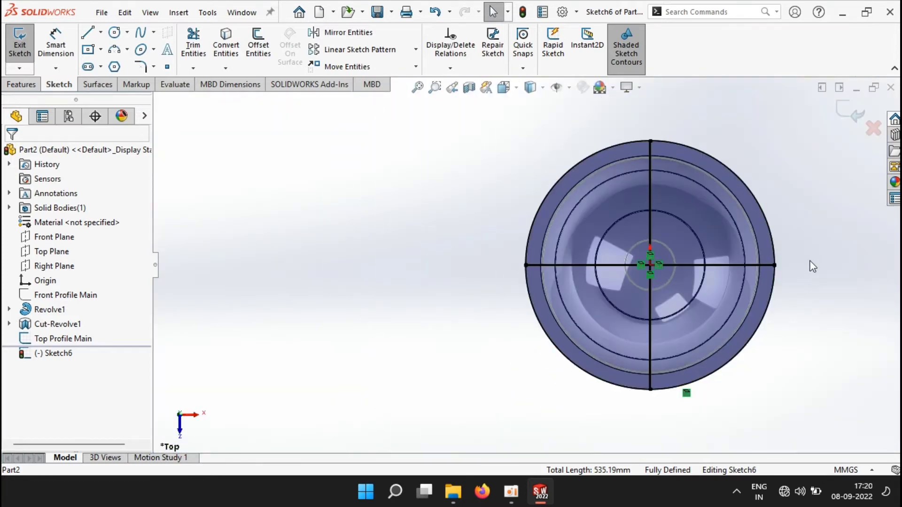
click(20, 44)
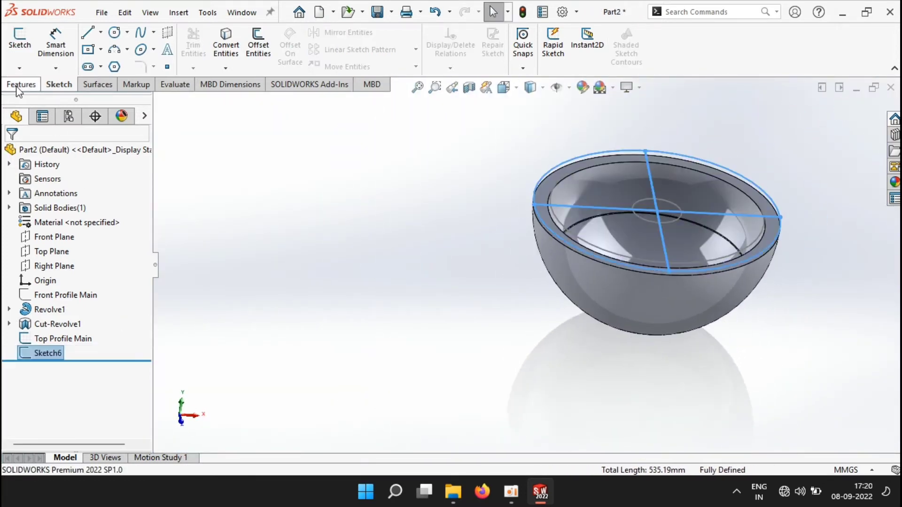
- Revolve Sketch7 about Line1@Front Profile Main, Blind 360°, creating Surface-Revolve2 as a second dome surface body
click(21, 84)
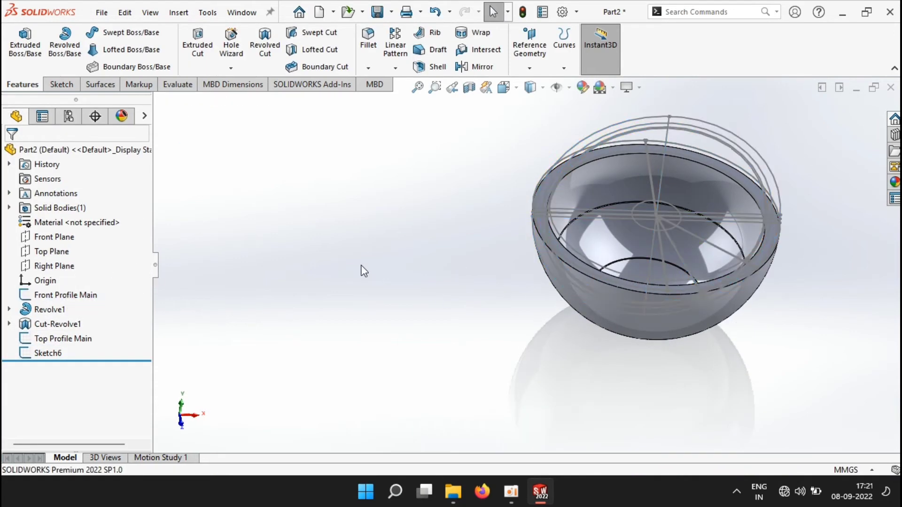
click(53, 236)
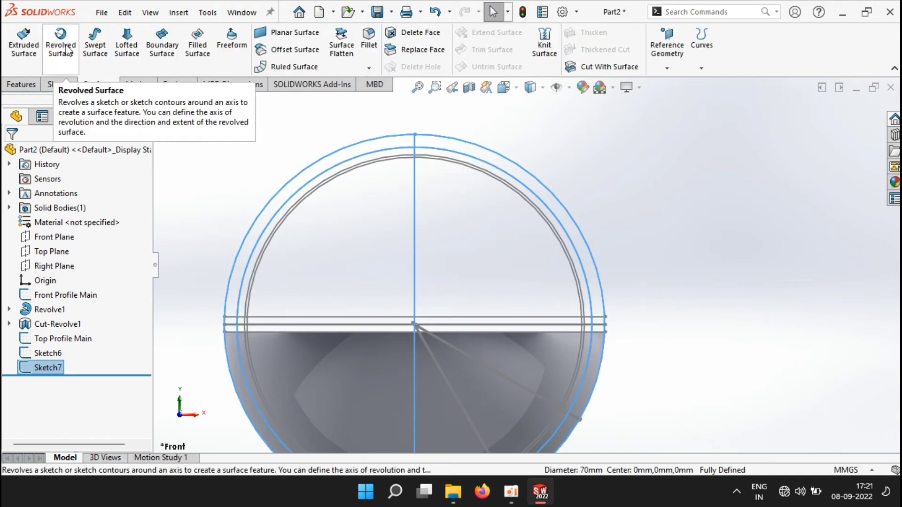
click(60, 44)
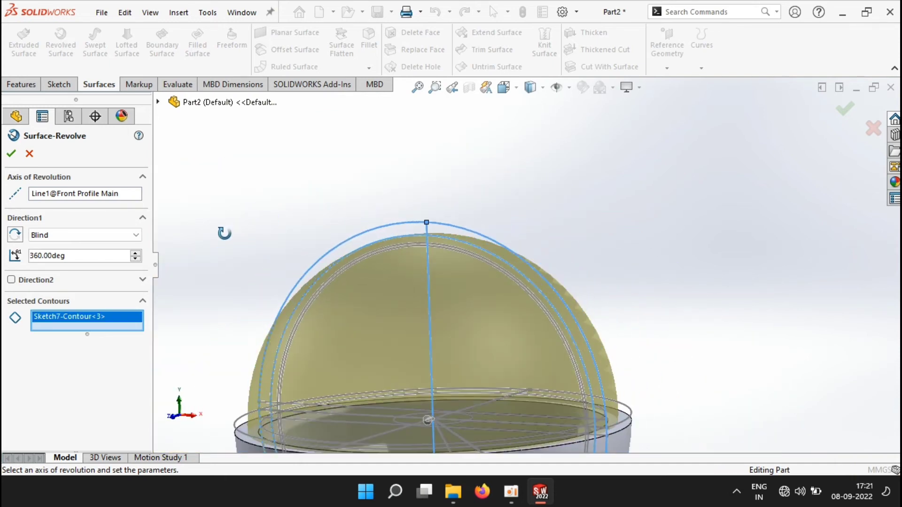
click(10, 153)
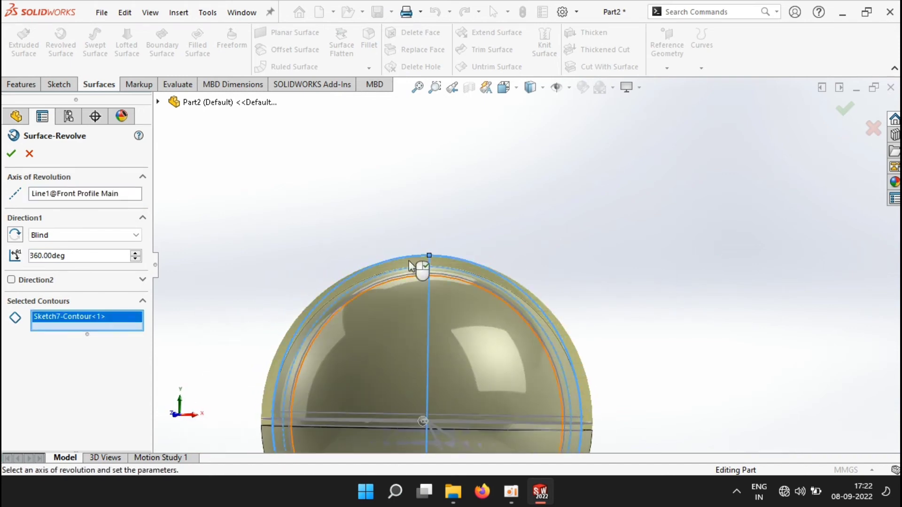
click(11, 153)
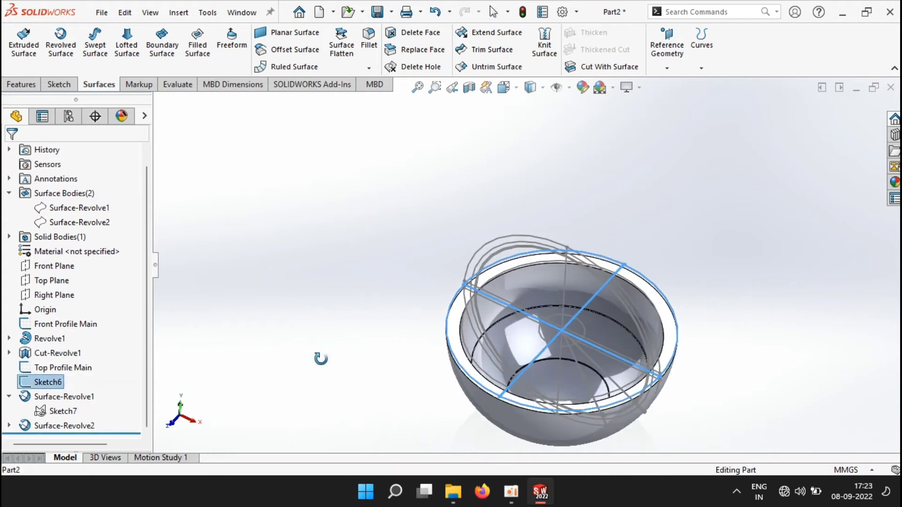
- Set up an Extruded Cut ending Offset From Surface, referencing Surface-Revolve1 at 1.5 mm
click(21, 83)
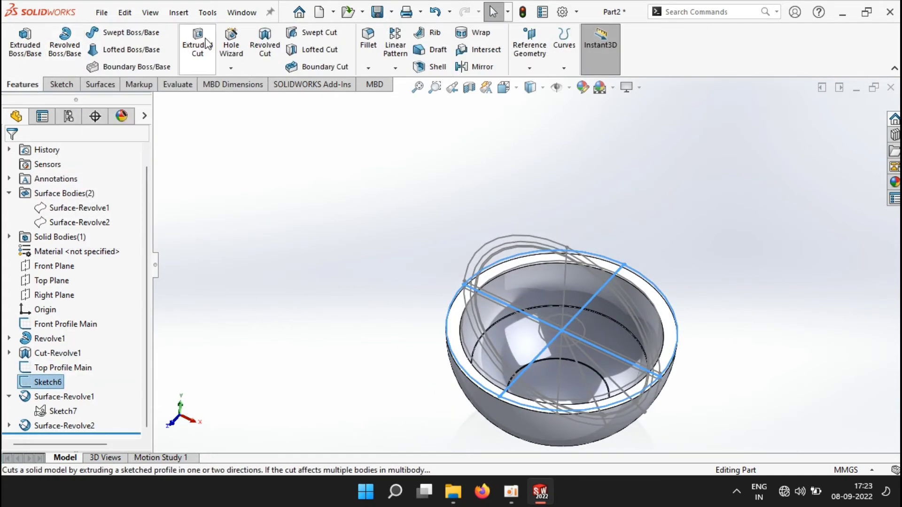
click(196, 41)
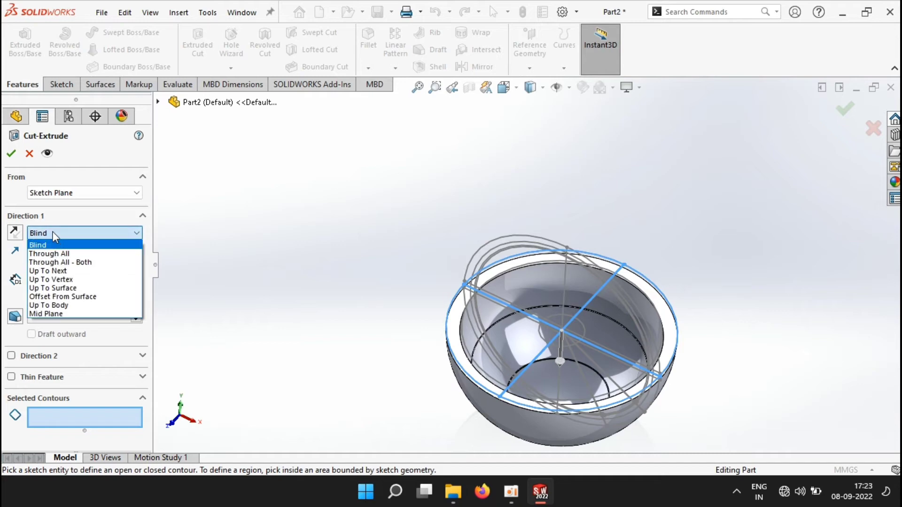
click(62, 296)
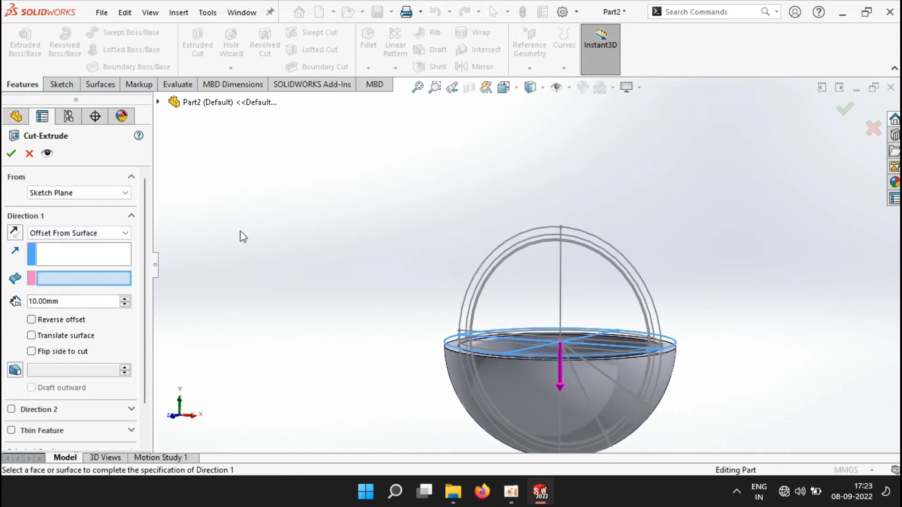
click(157, 102)
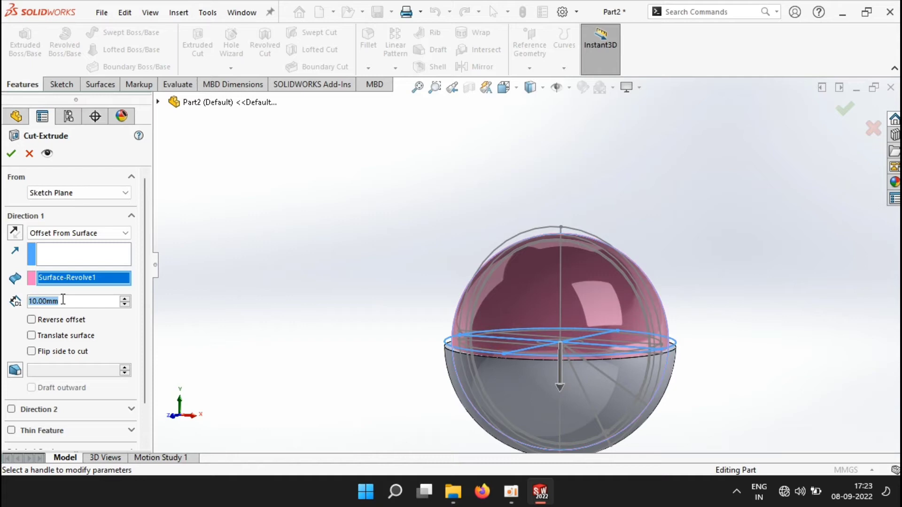
text(1.5)
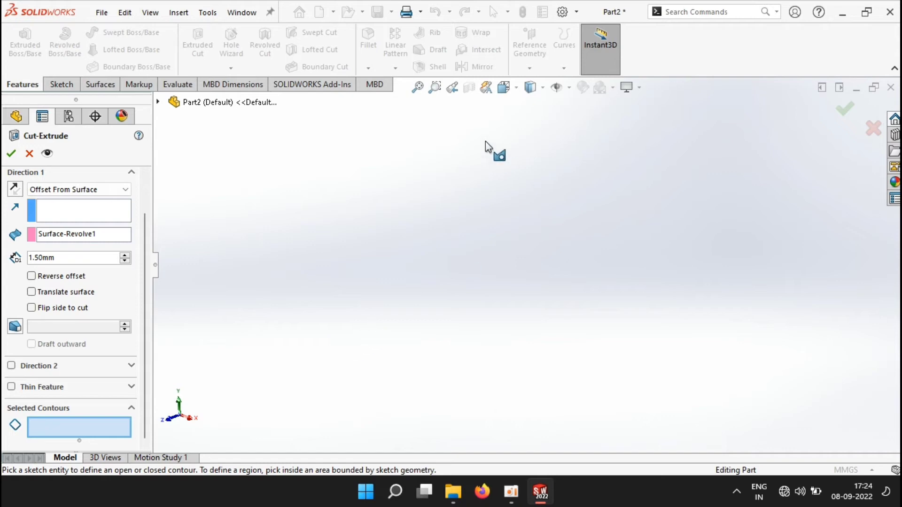
- From the Top view, select the Sketch6 regions and complete Cut-Extrude1 as grooves inside the hemisphere
click(502, 87)
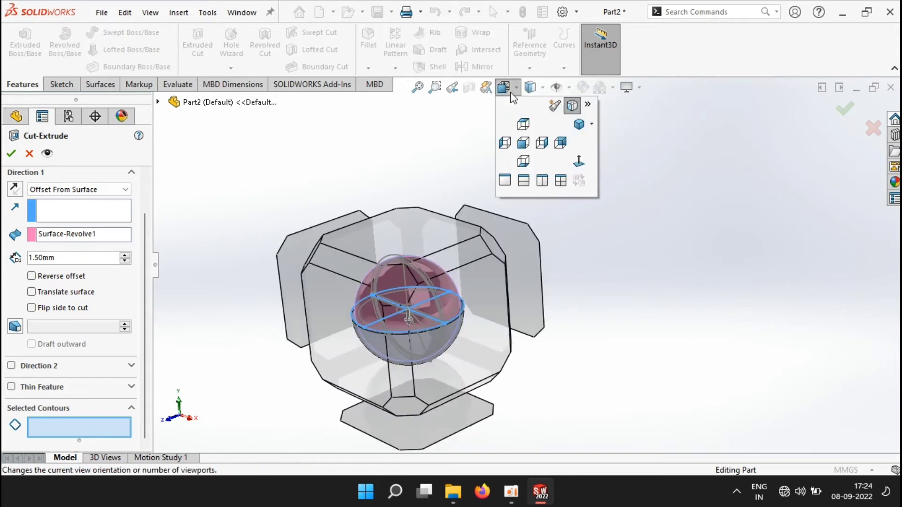
click(523, 124)
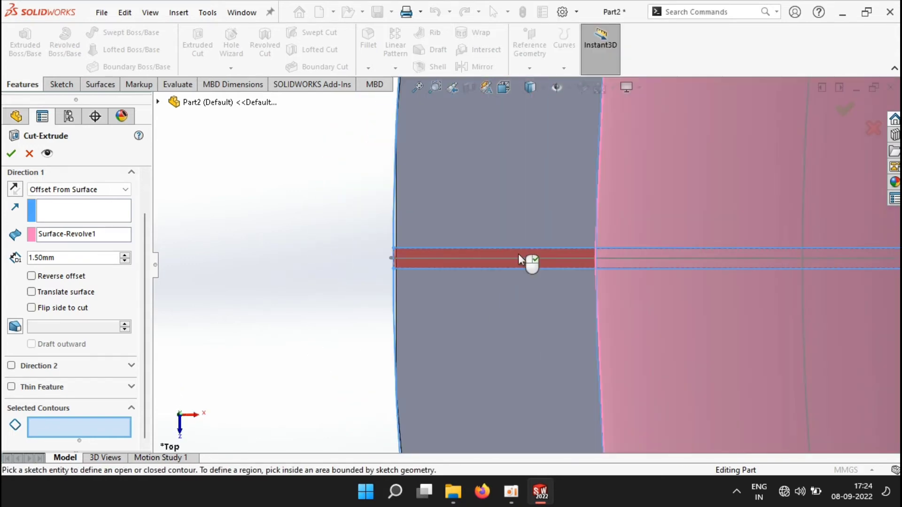
click(520, 260)
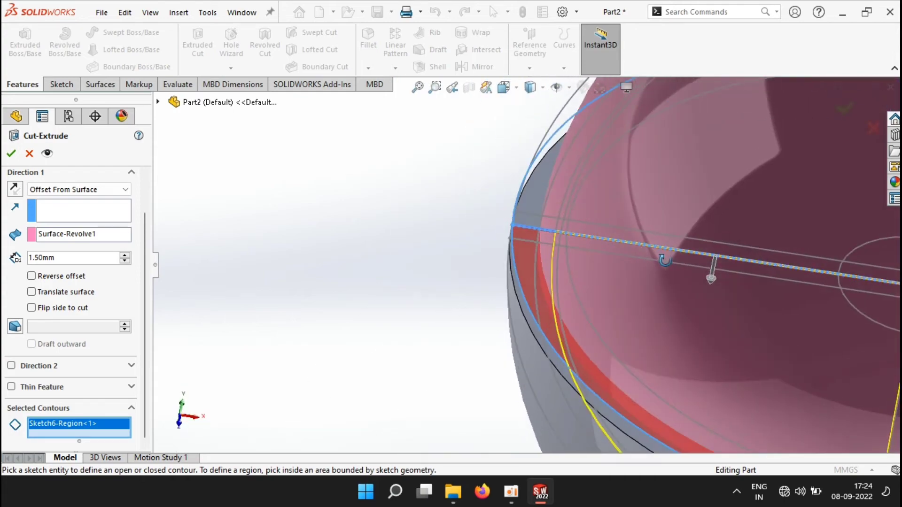
click(483, 256)
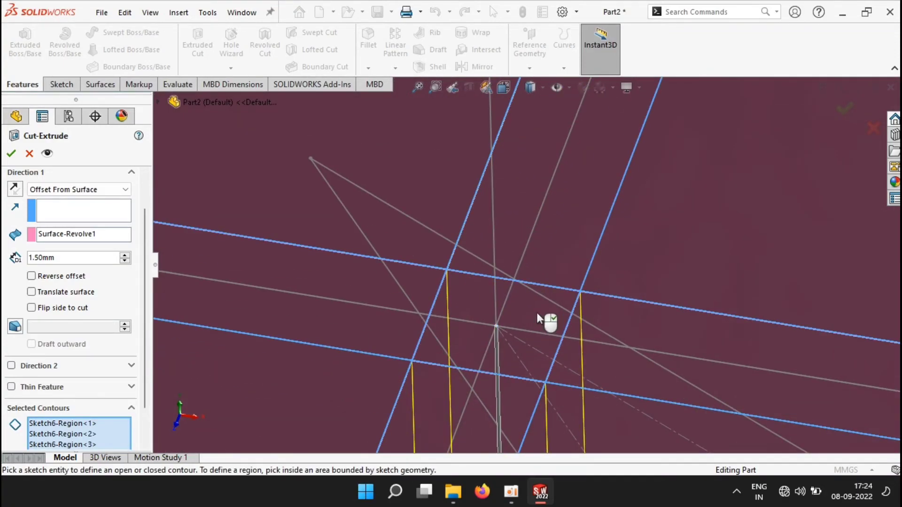
click(10, 153)
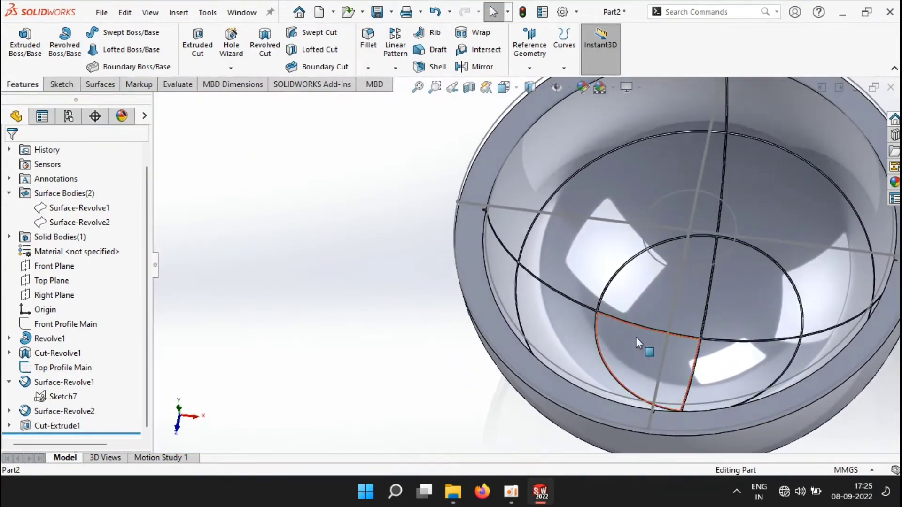
- Show Surface-Revolve1 and sketch a 15 mm centre circle on the Top Plane
click(52, 280)
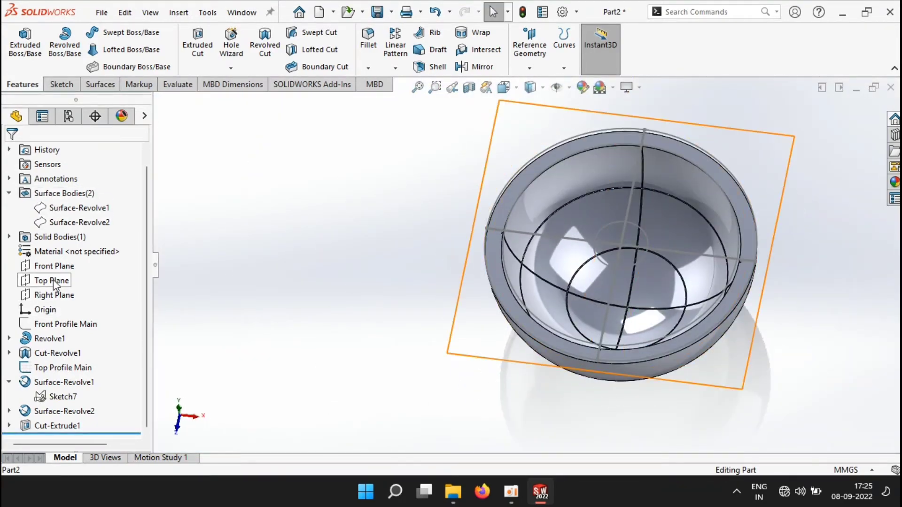
click(79, 208)
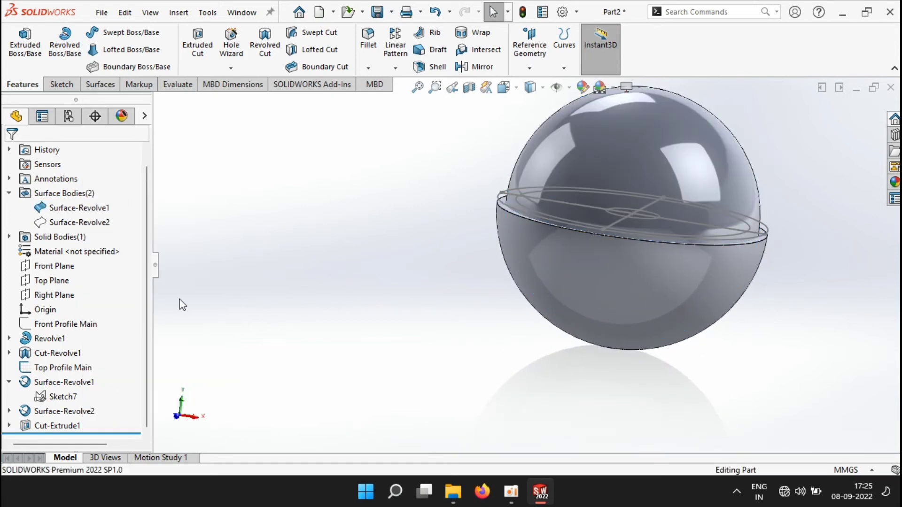
click(58, 84)
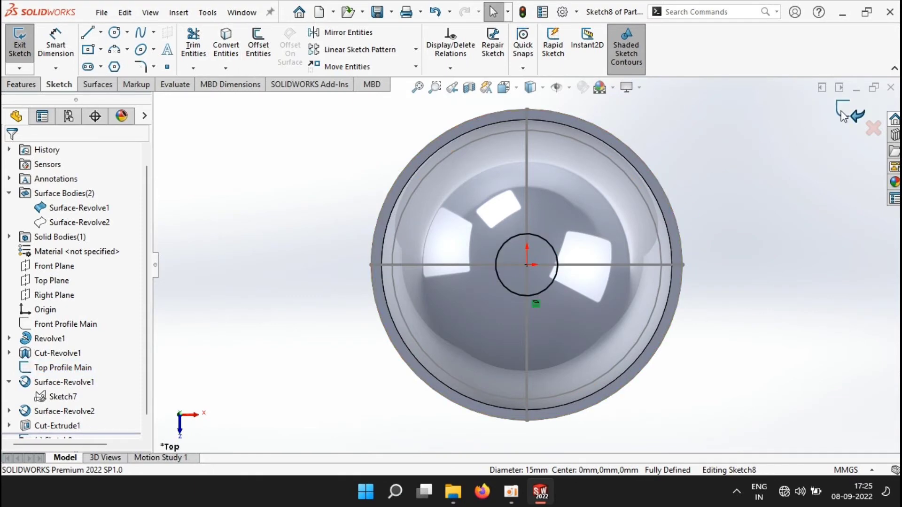
click(22, 83)
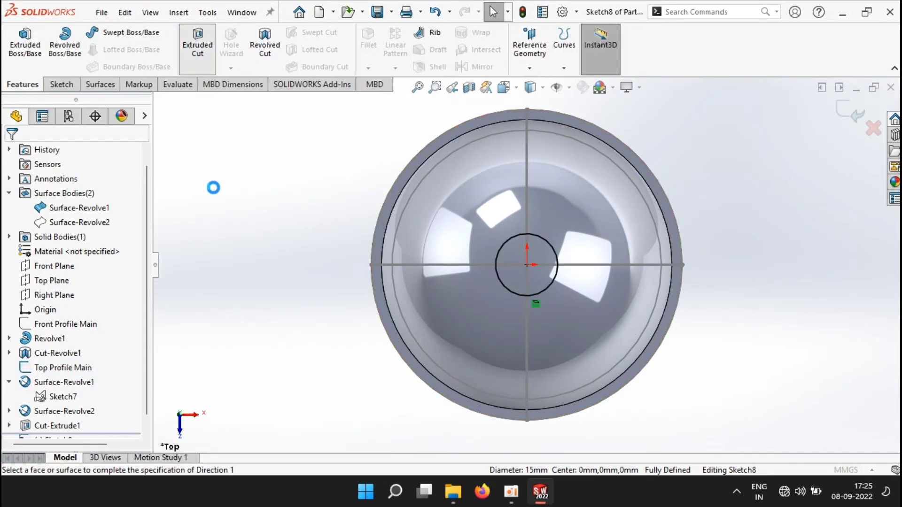
- Cut the circle contour 1.75 mm offset from Surface-Revolve1, recessing the bowl centre
click(197, 42)
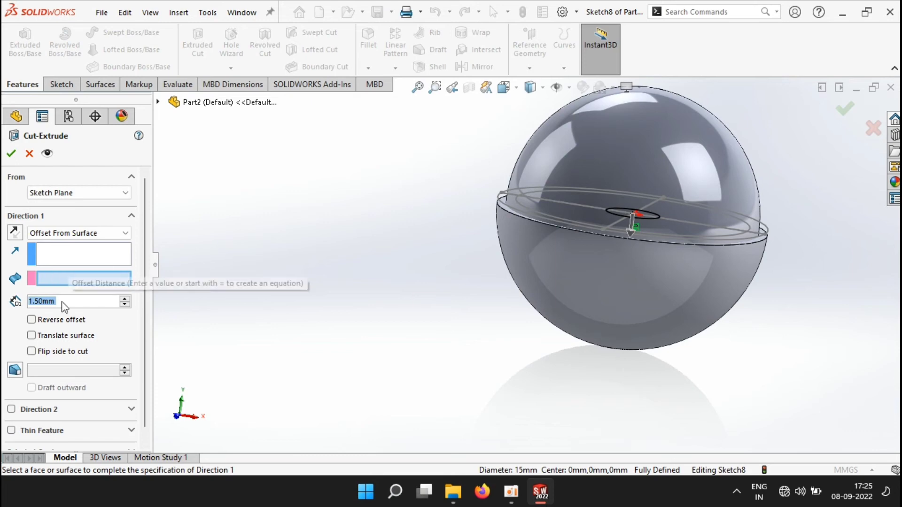
text(1.7)
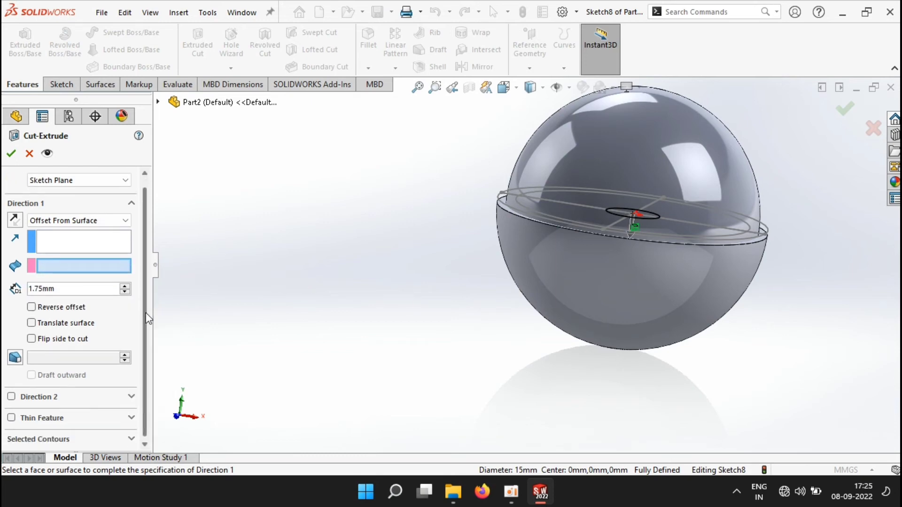
click(629, 216)
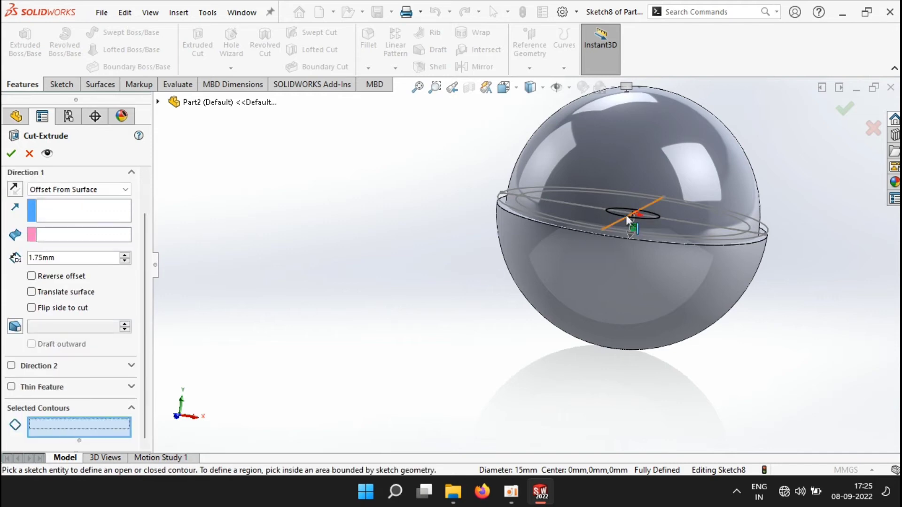
click(630, 216)
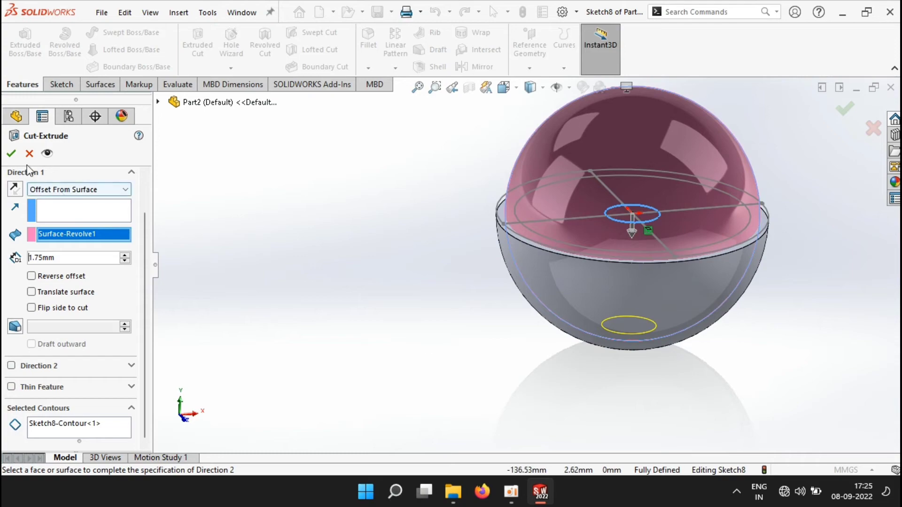
click(12, 153)
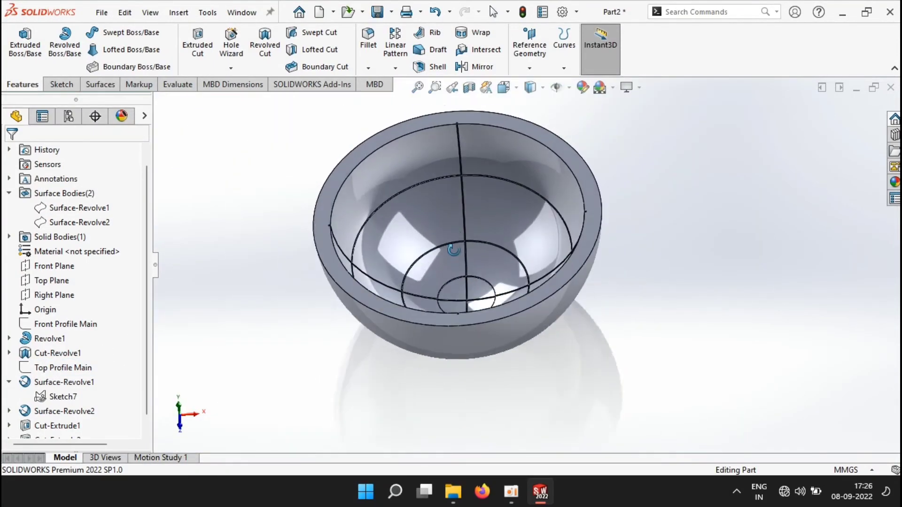
- Show Surface-Revolve1, face the Front Plane and start Sketch9 at the rim cross-section
click(55, 266)
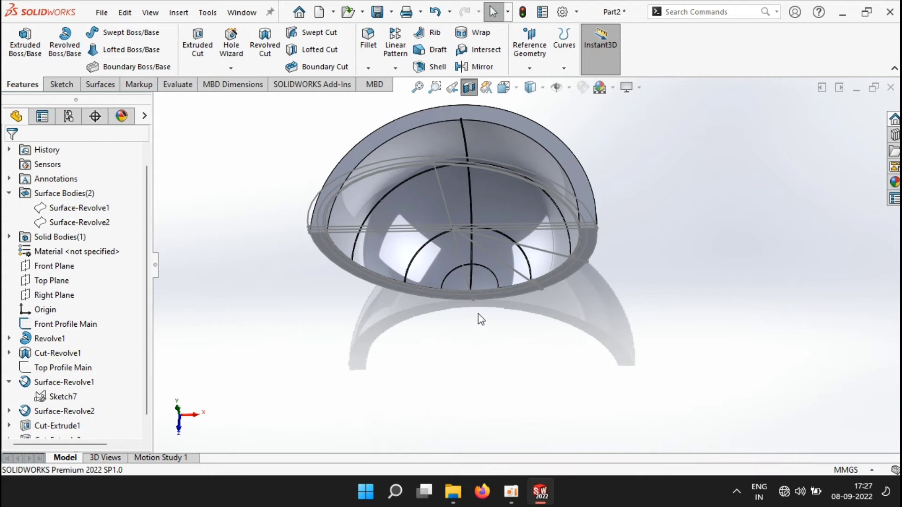
click(54, 266)
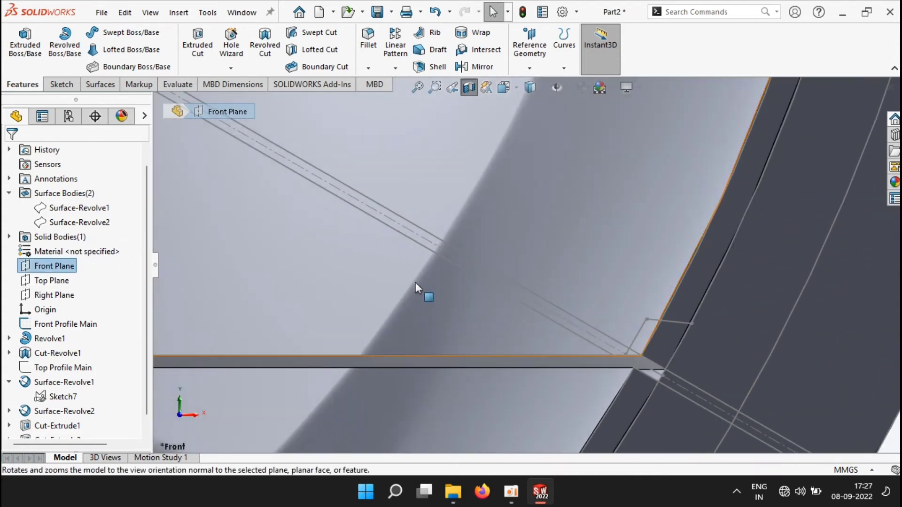
click(59, 83)
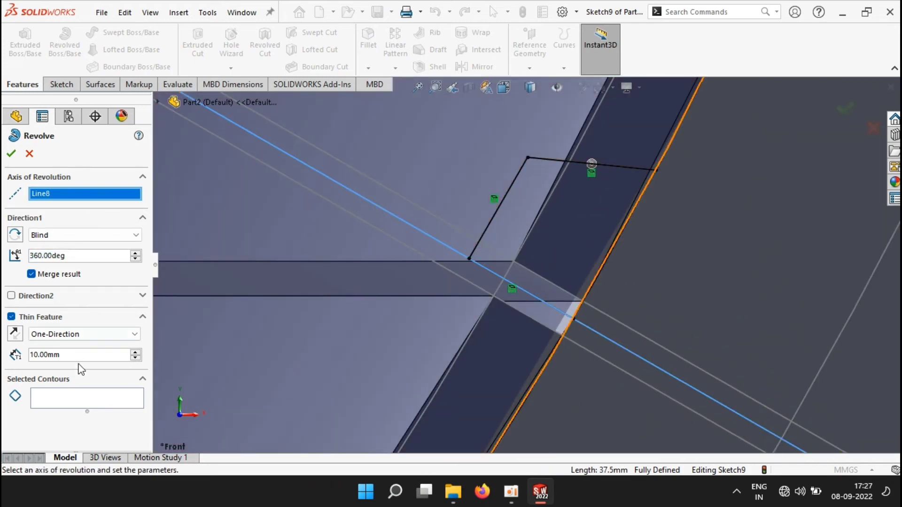
- Revolve the Sketch9 rim profile 360° about Line8 as a solid, Thin Feature off, merged into the hemisphere
click(12, 316)
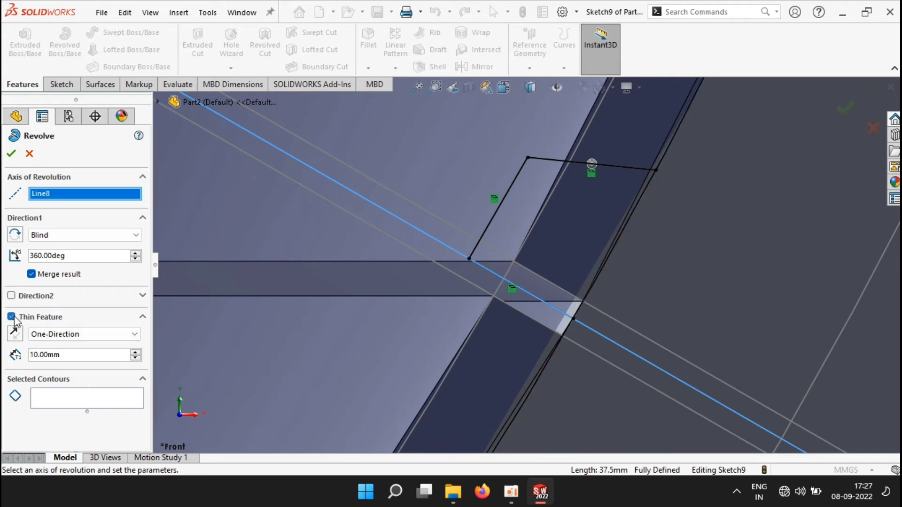
click(10, 317)
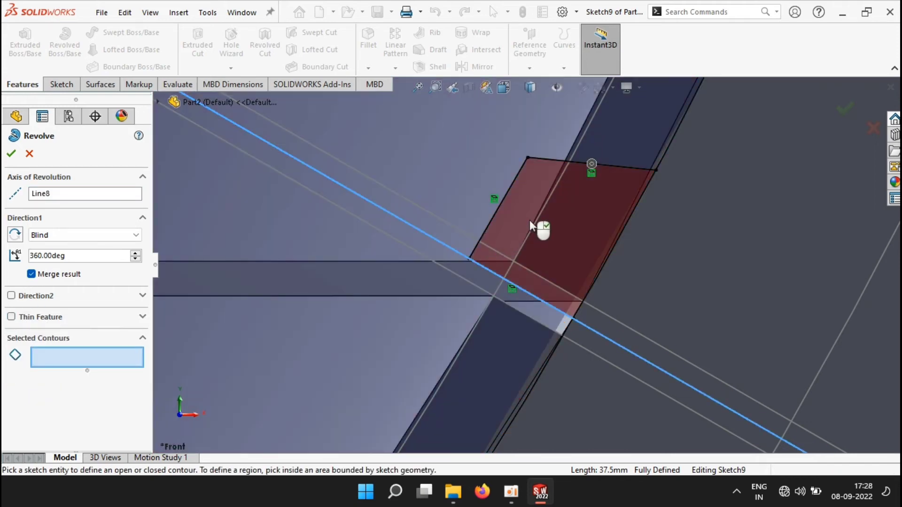
click(541, 224)
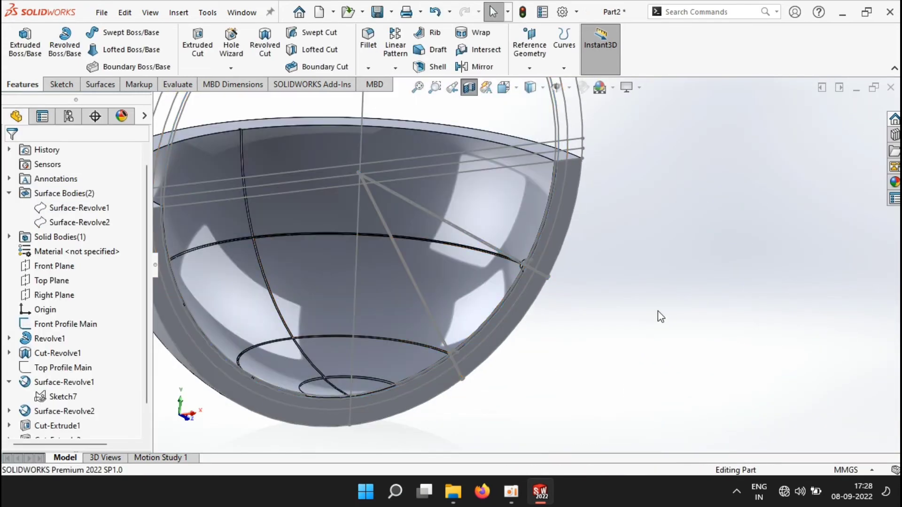
- Revolve the Sketch10 pin profile 360° about Line5, Thin Feature off, merging a small pin onto the rim
click(55, 266)
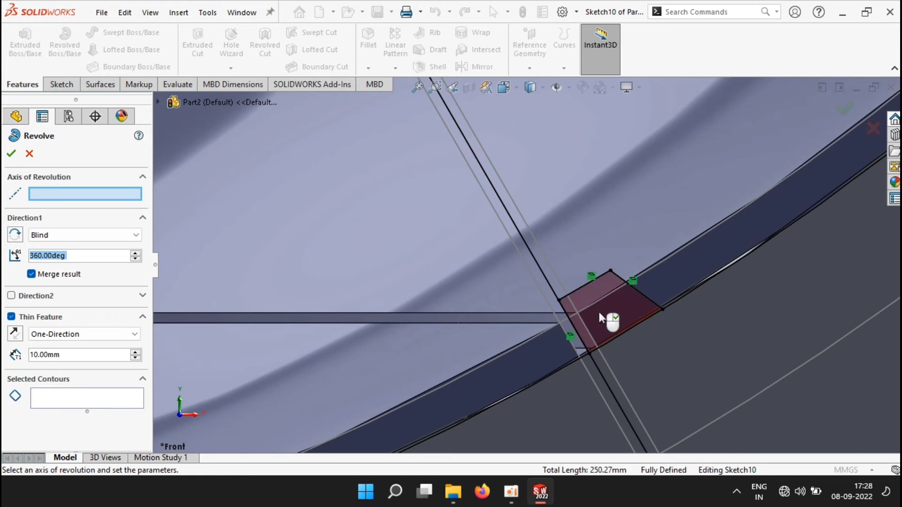
click(604, 311)
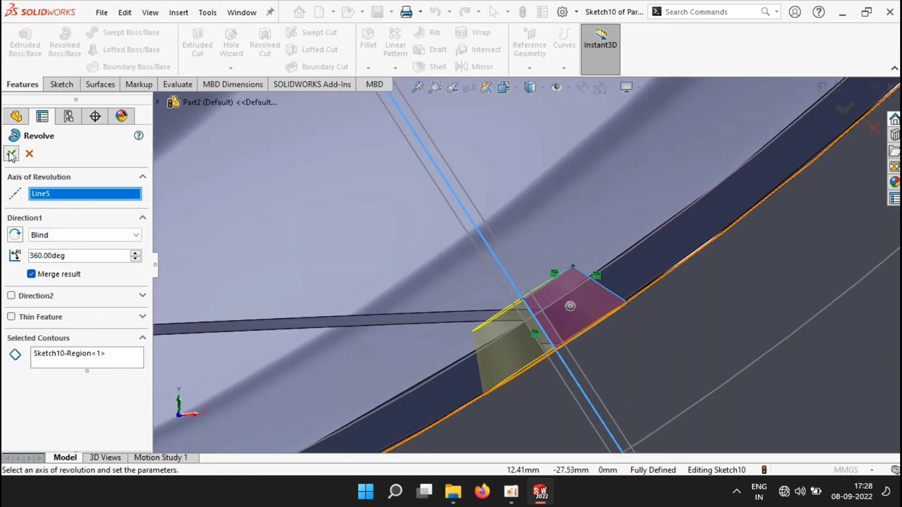
click(11, 153)
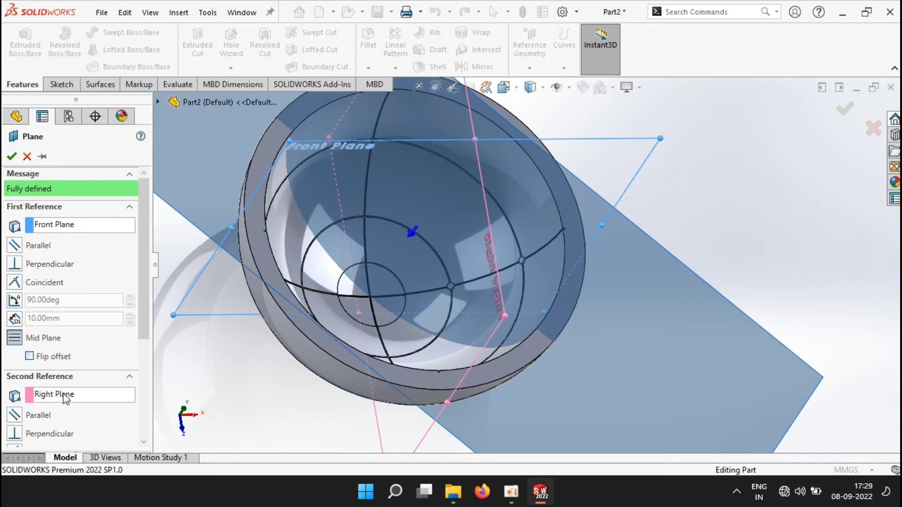
- Create Plane1 at 90° to the Front Plane with the Right Plane as second reference
click(11, 157)
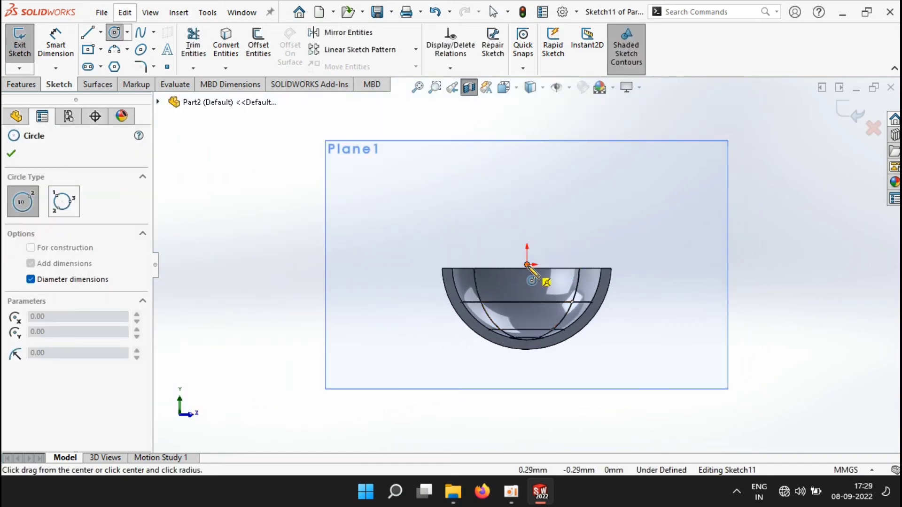
- On Plane1, sketch a Ø67.25 circle at the origin, a flipped 5 mm offset and lines at 31.25° and 27°
drag(527, 265, 608, 328)
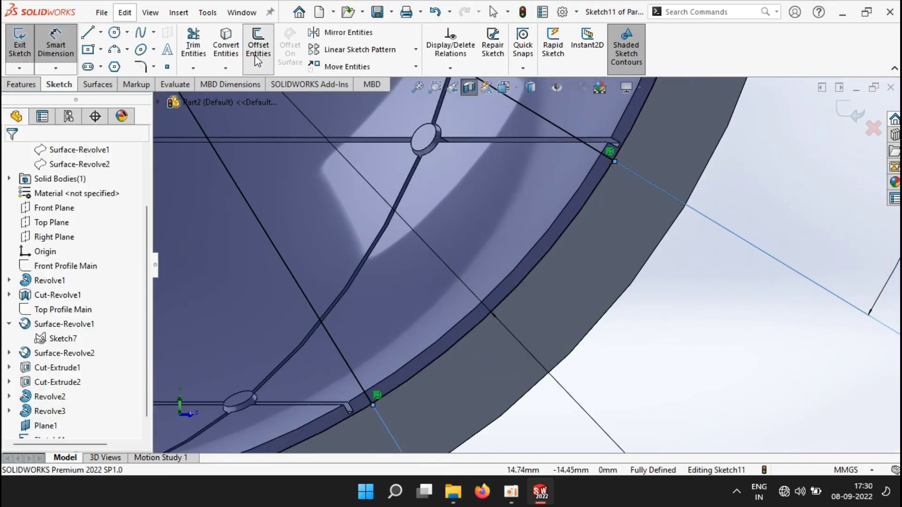
click(257, 44)
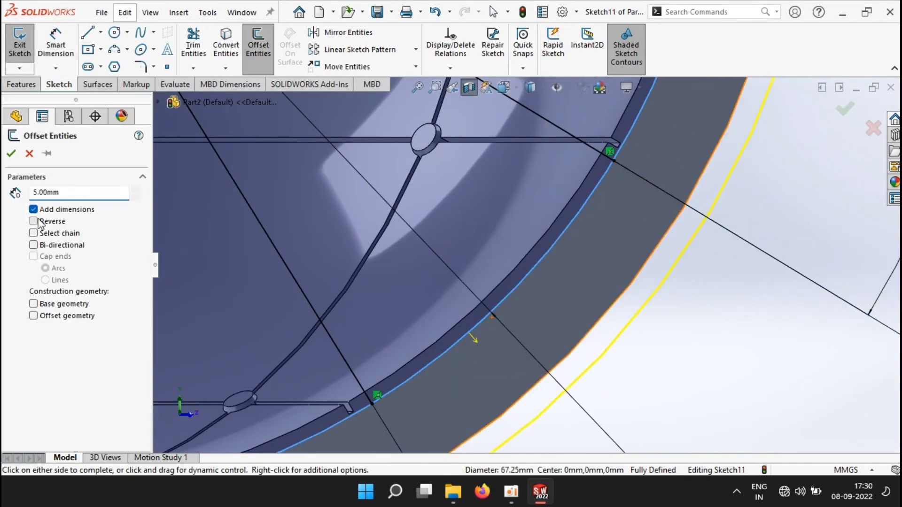
click(34, 221)
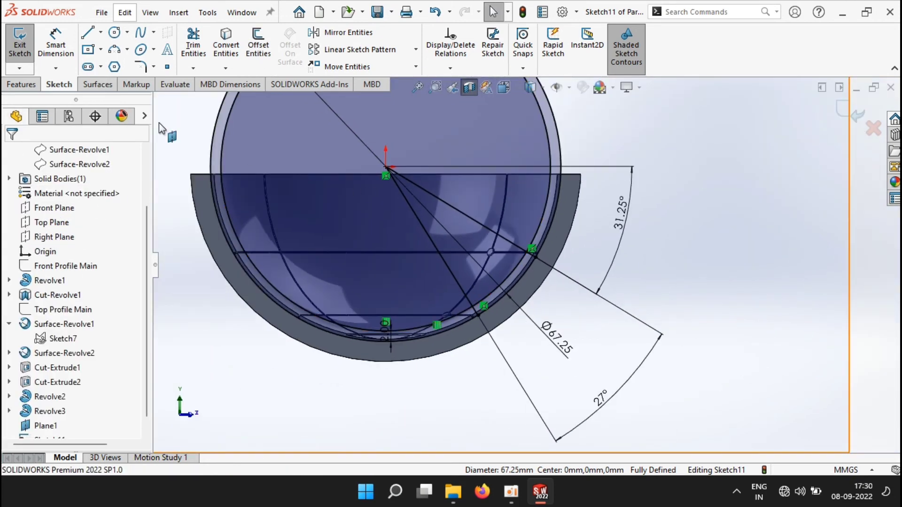
click(87, 32)
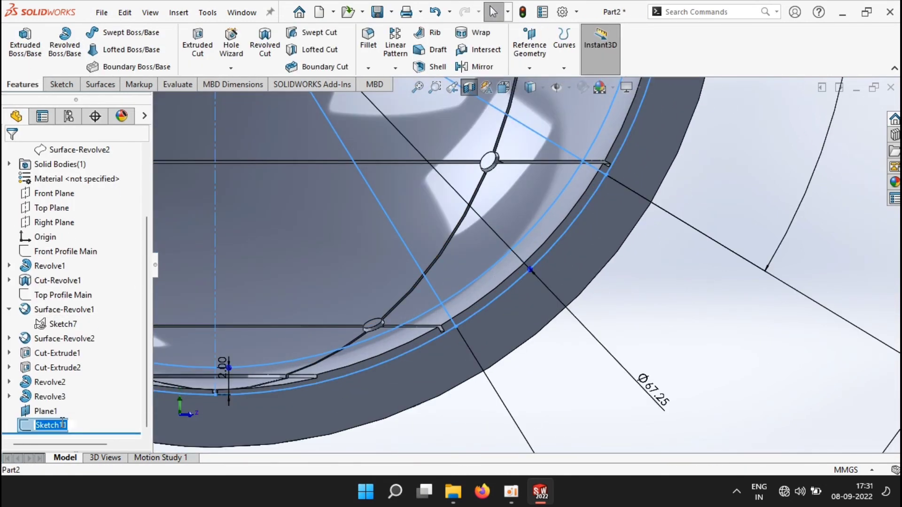
- Rename Sketch11 to Diagonal Main profile and reopen it for editing
text(Diagonal)
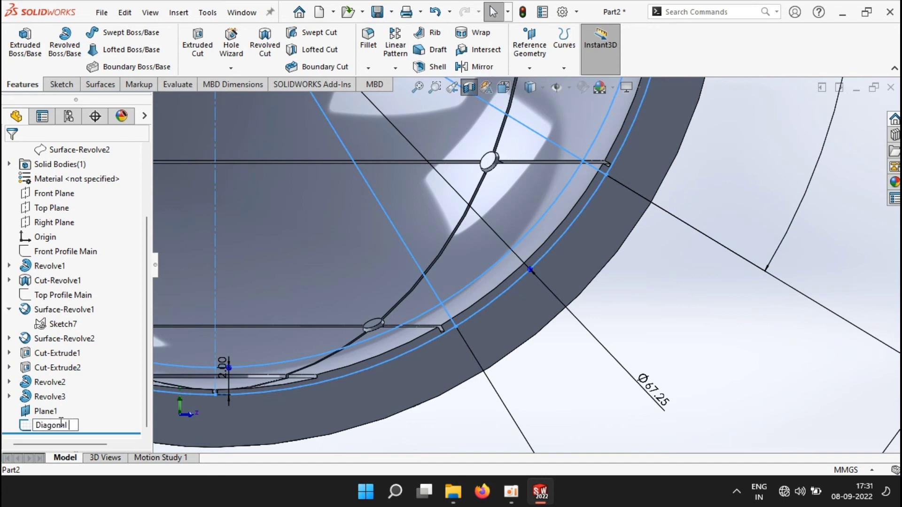
text(Main p)
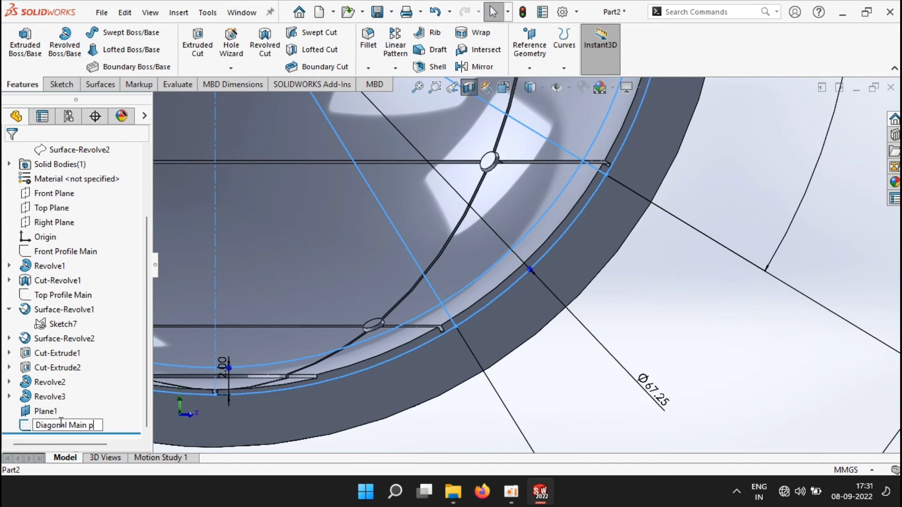
right_click(57, 425)
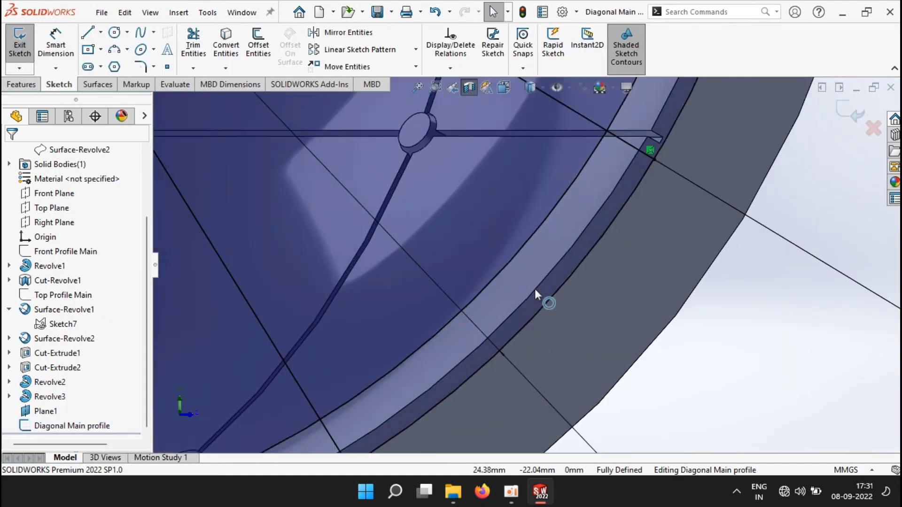
- Offset the rim circle 2 mm inward, reversed, and exit the sketch
click(546, 304)
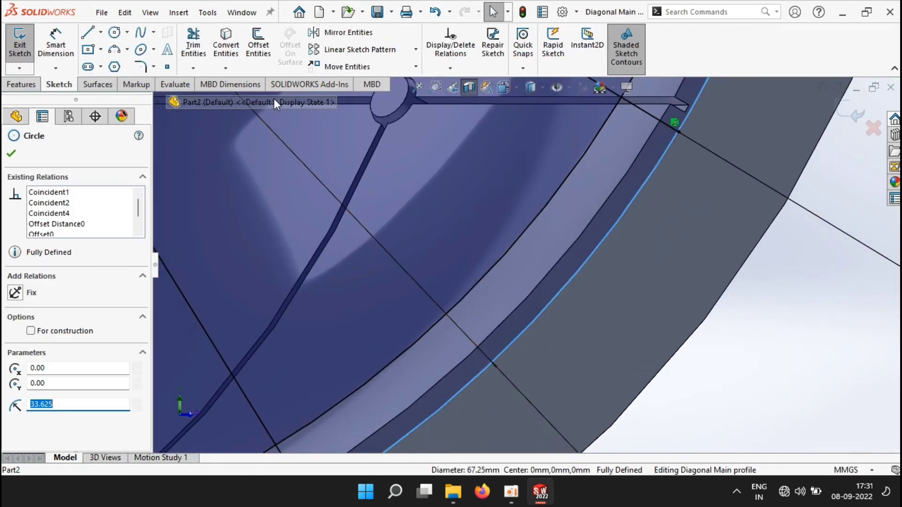
click(257, 43)
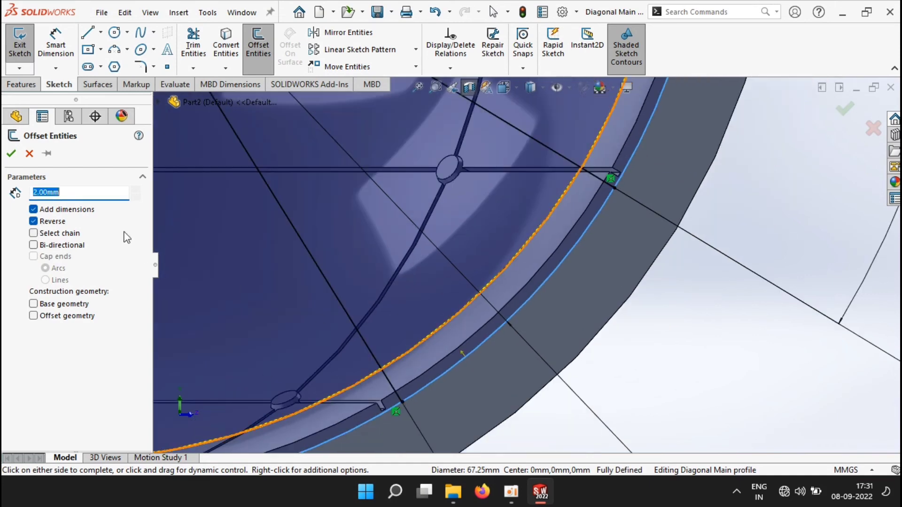
click(12, 153)
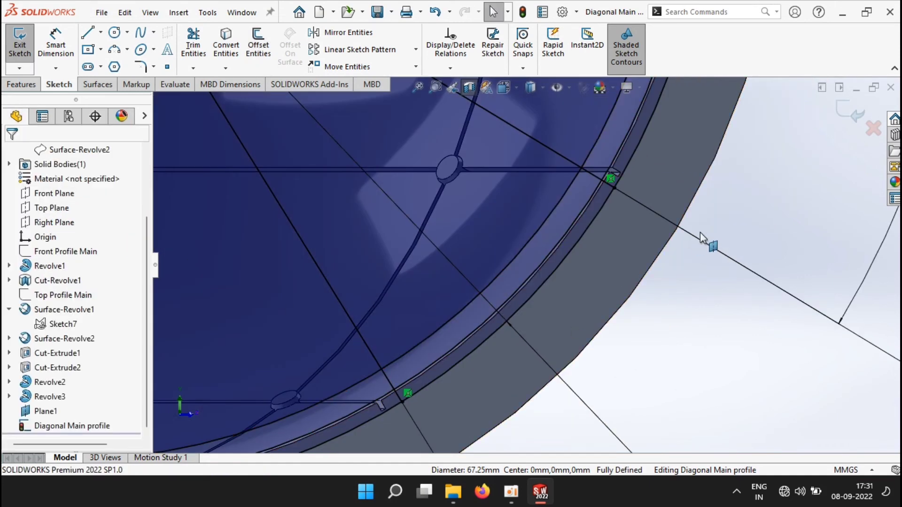
click(20, 43)
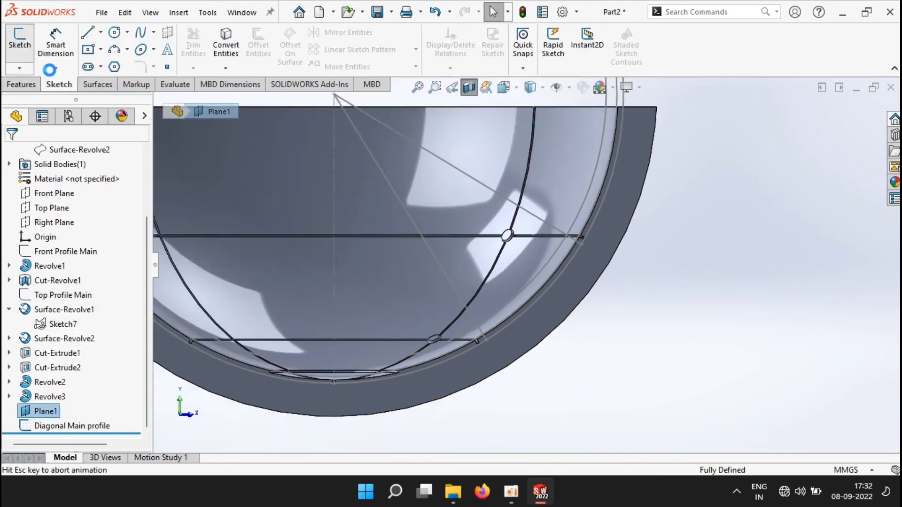
- Cut an 86° mid-plane revolved groove from Sketch12 on Plane1 about Line5 of the Diagonal Main profile
double_click(72, 426)
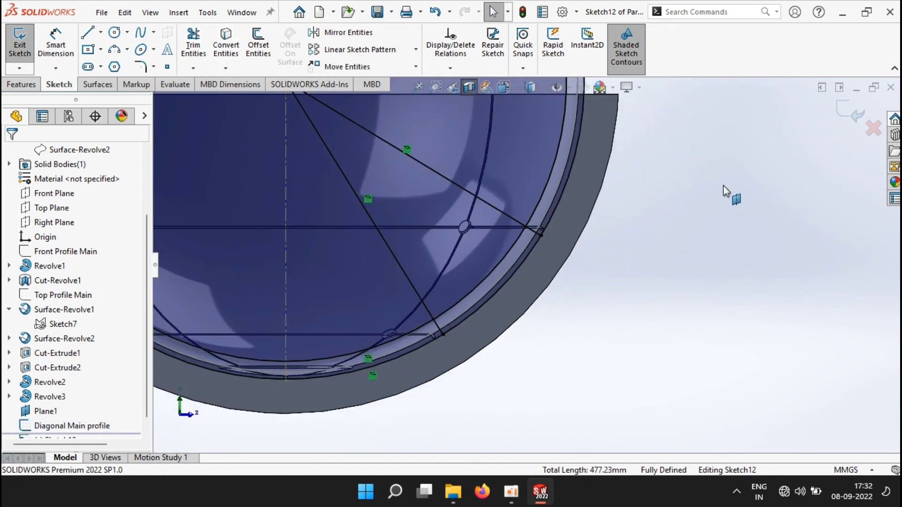
click(22, 83)
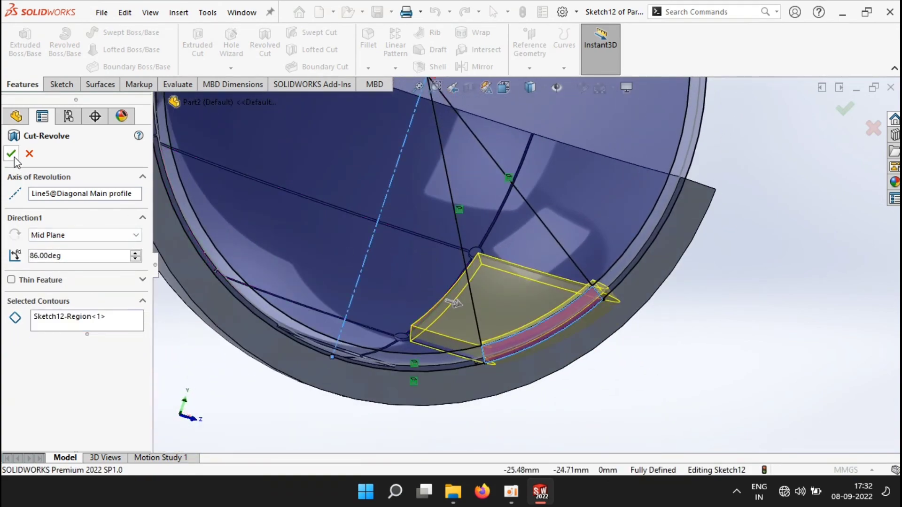
click(10, 153)
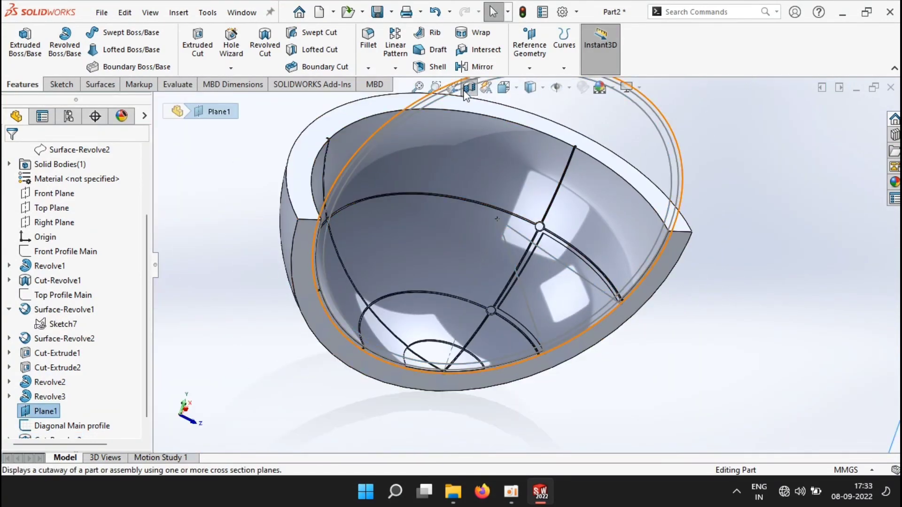
- Turn off Section View and circularly pattern Cut-Revolve2, Revolve2 and Revolve3 as four equally spaced copies
click(57, 426)
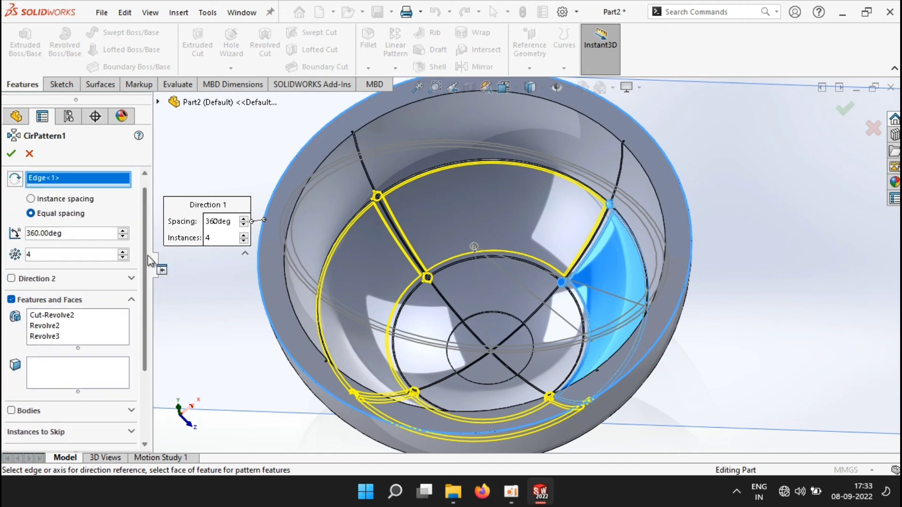
click(11, 153)
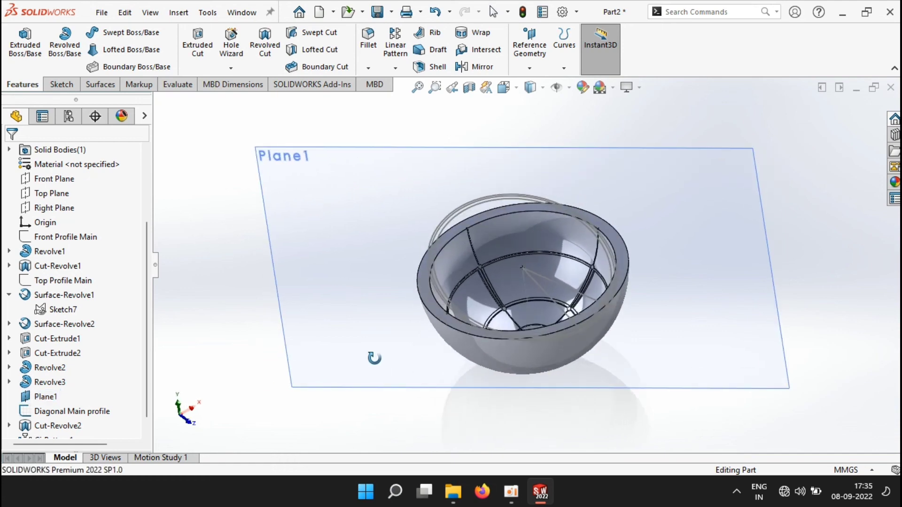
- Hide Plane1 and the leftover sketches, including Front Profile Main, leaving only the bowl visible
click(52, 194)
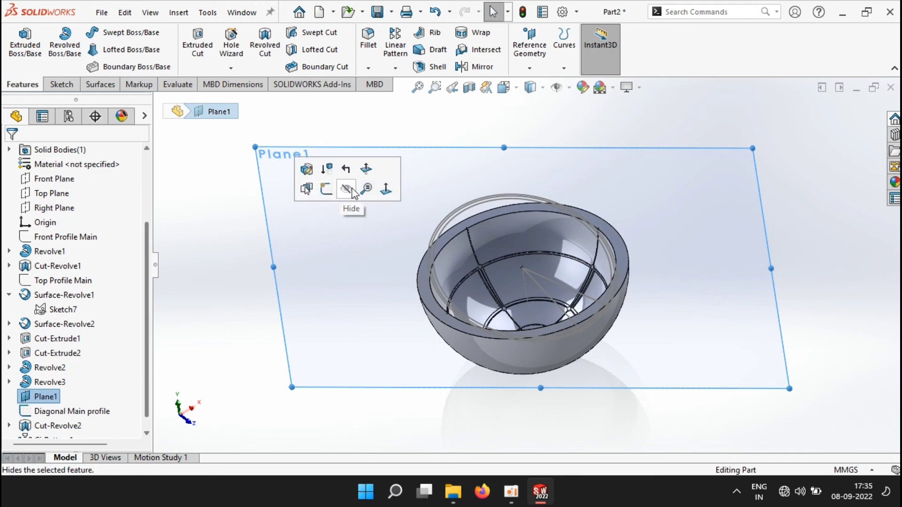
click(346, 189)
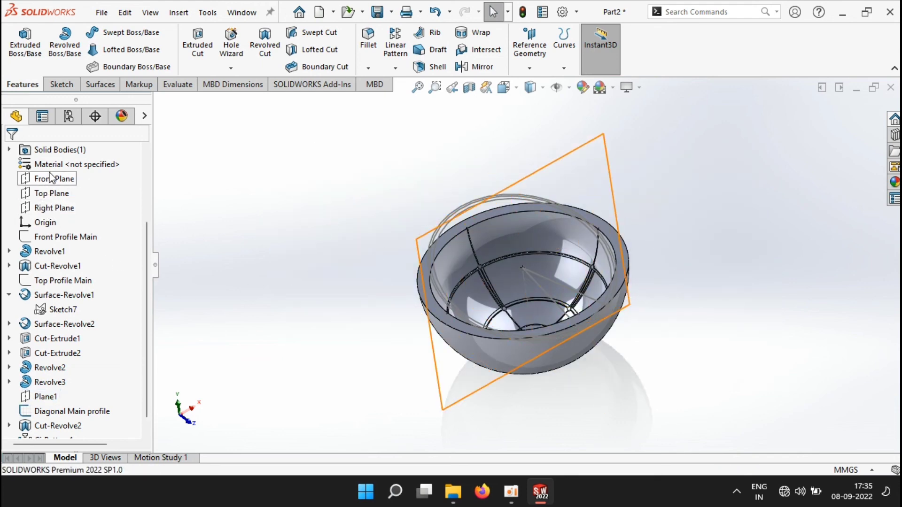
click(72, 411)
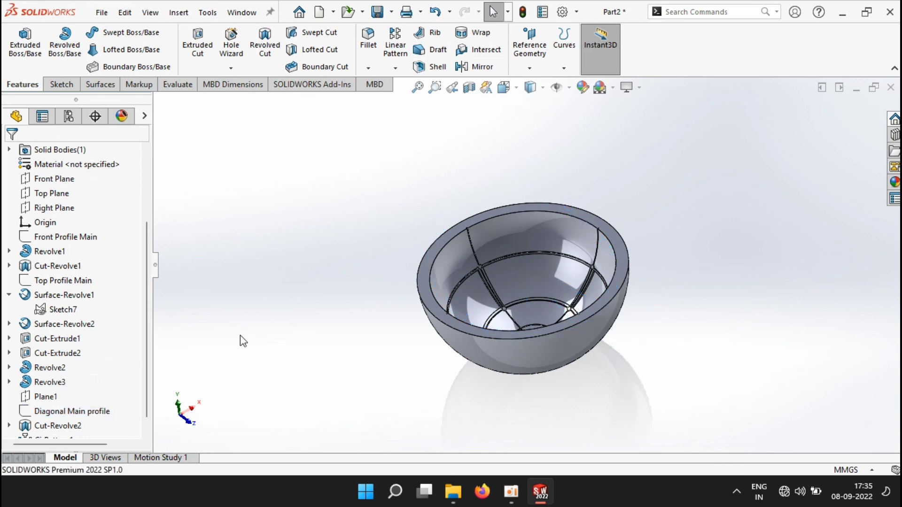
click(66, 237)
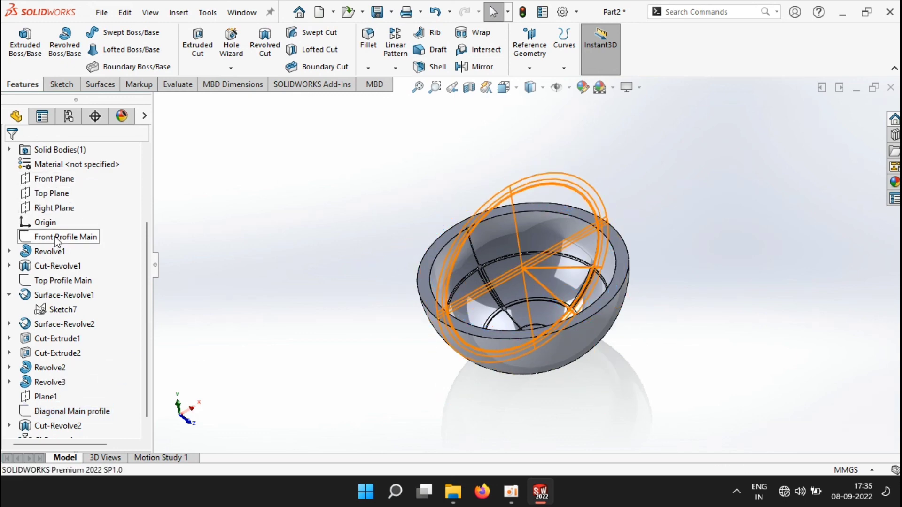